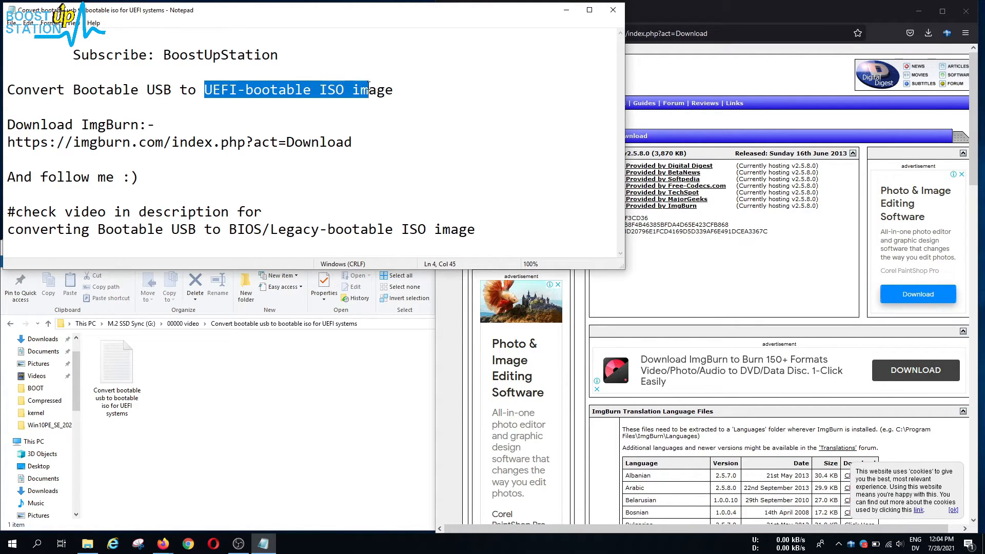
Step: Select the ImgBurn 2.5.8.0 download link from the notes to bring up the download prompt
{"action": "left_click", "coordinate": [10, 142]}
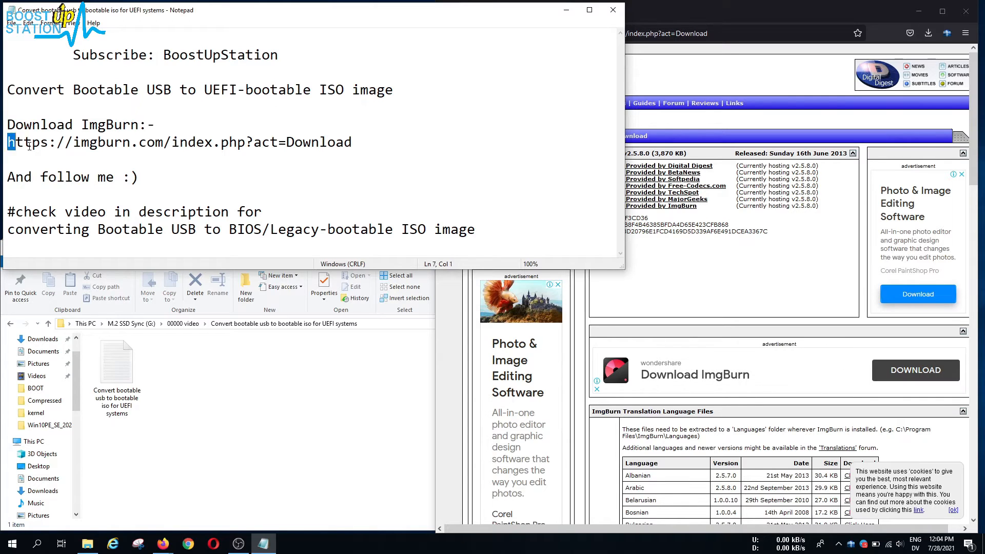
{"action": "triple_click", "coordinate": [179, 142]}
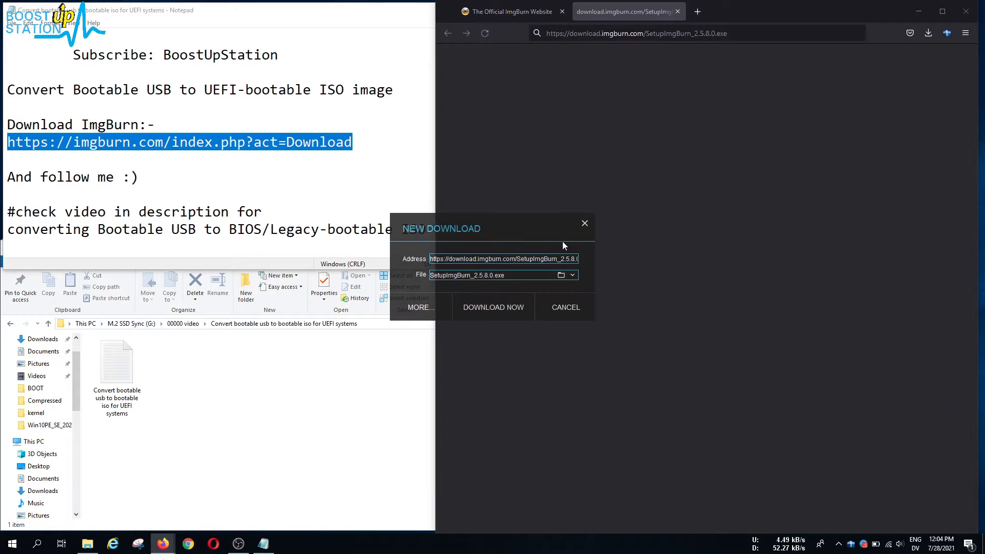
Step: Download SetupImgBurn_2.5.8.0.exe and run it once complete
{"action": "left_click", "coordinate": [493, 307]}
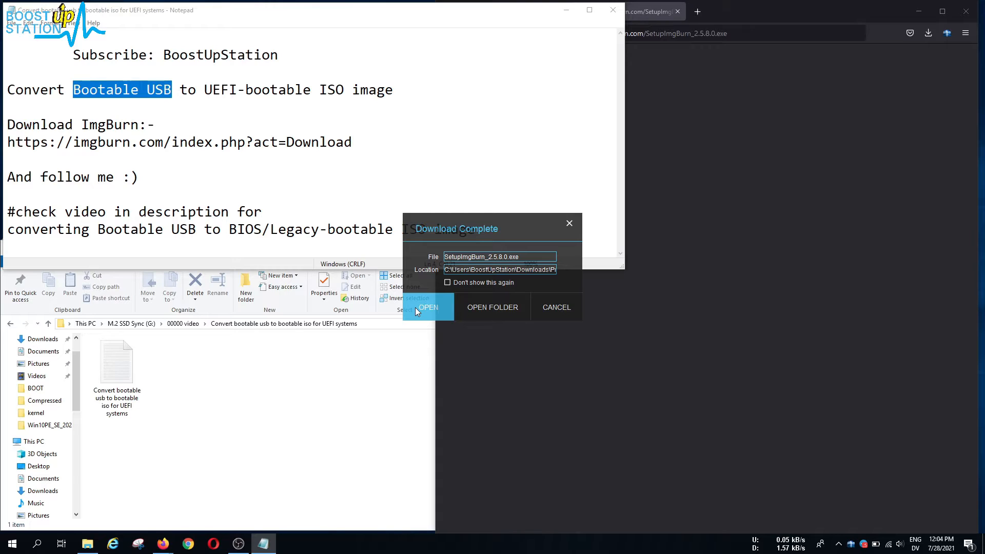
{"action": "left_click", "coordinate": [427, 307]}
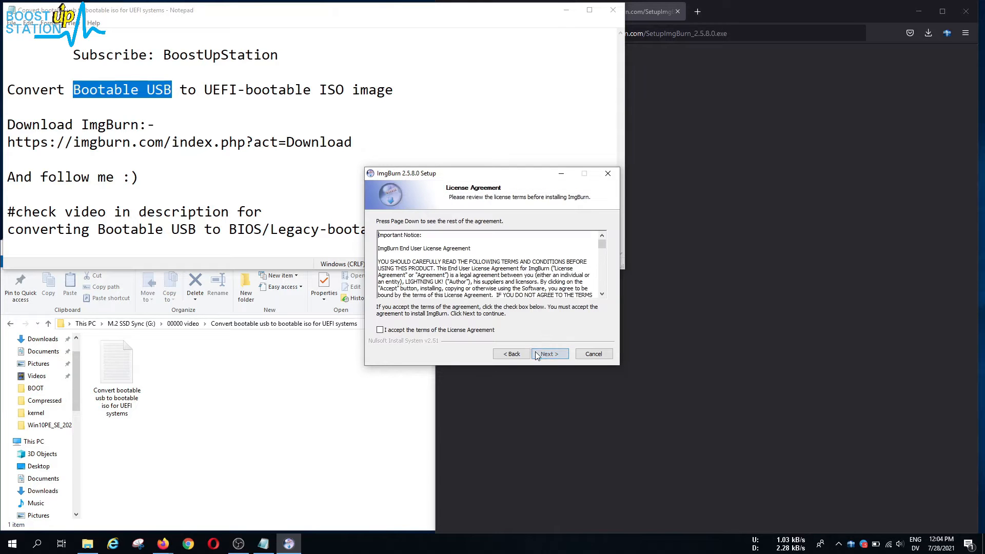
Step: Accept the license and install with default components, default folder and update checks enabled
{"action": "left_click", "coordinate": [548, 353]}
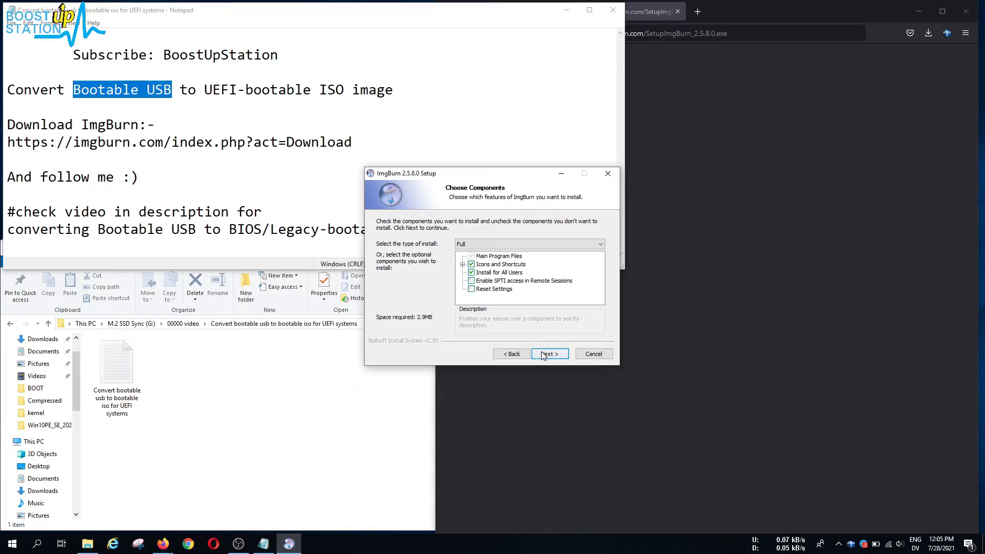
{"action": "left_click", "coordinate": [548, 353]}
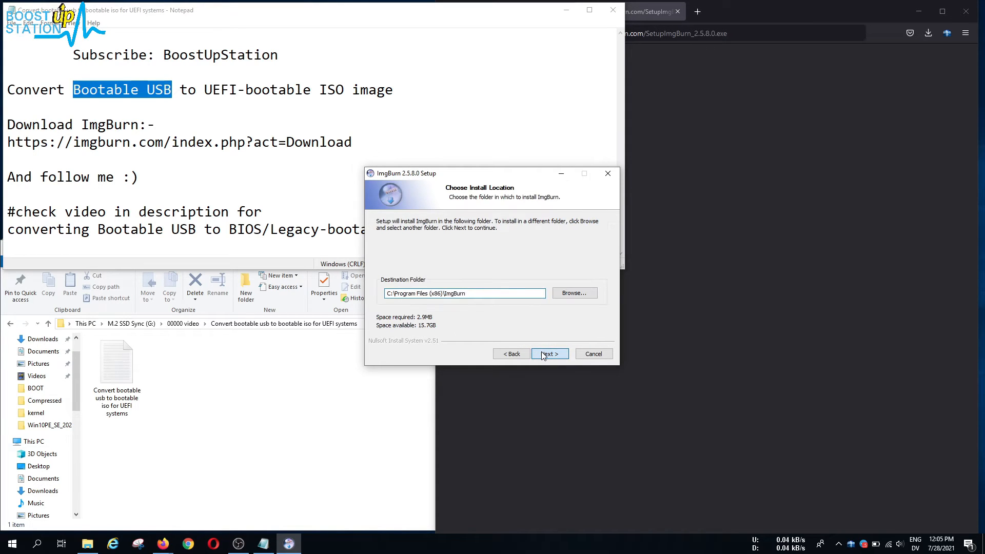
{"action": "left_click", "coordinate": [549, 353]}
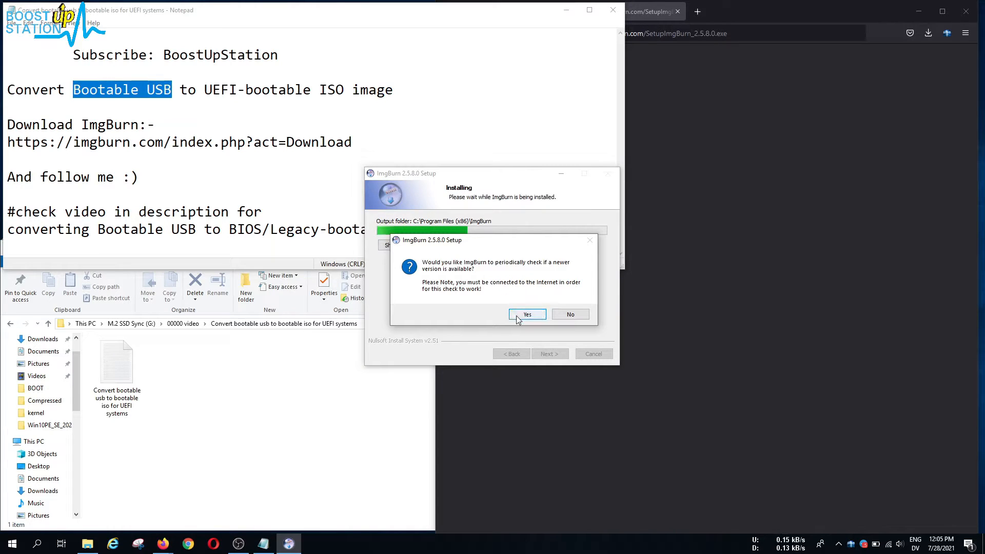
{"action": "left_click", "coordinate": [527, 314]}
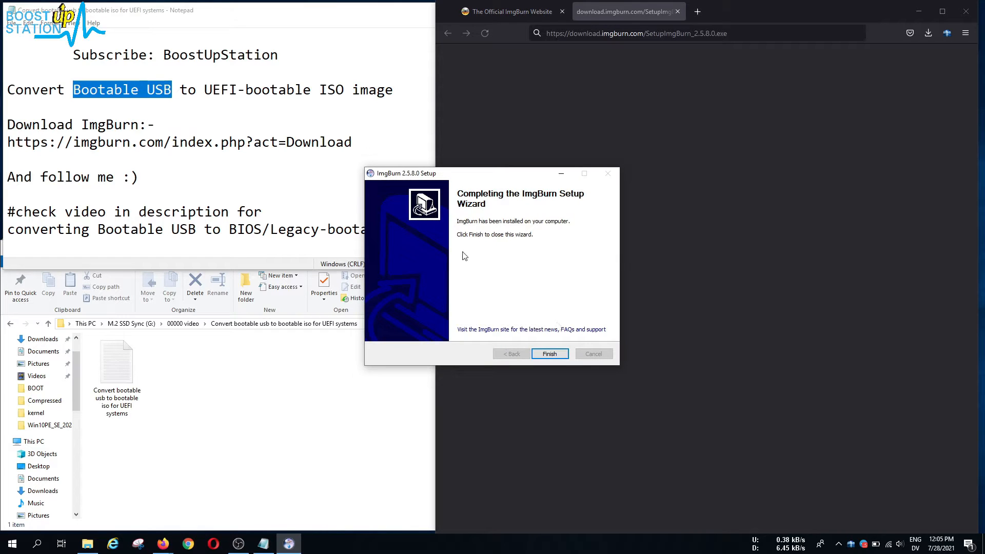
{"action": "left_click", "coordinate": [548, 353]}
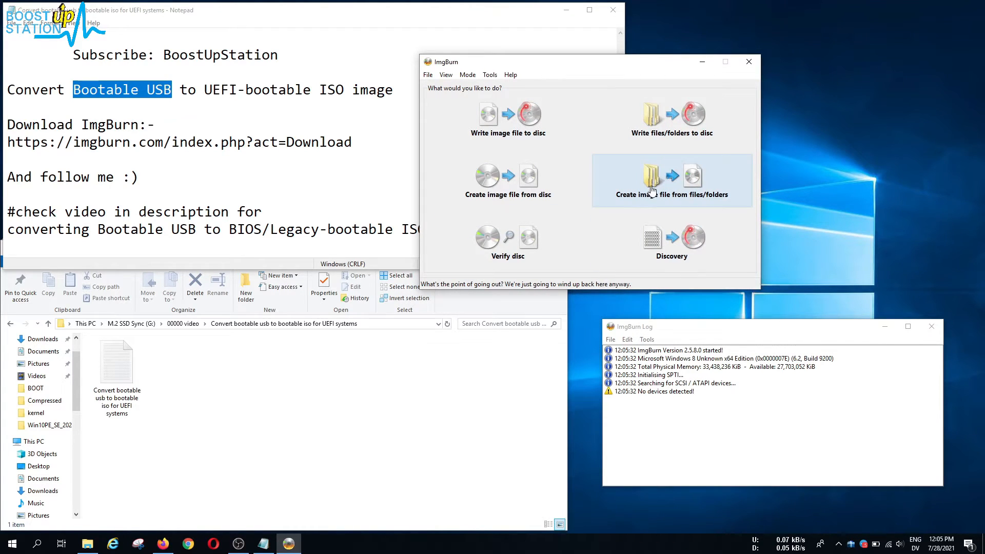
{"action": "mouse_move", "coordinate": [651, 181]}
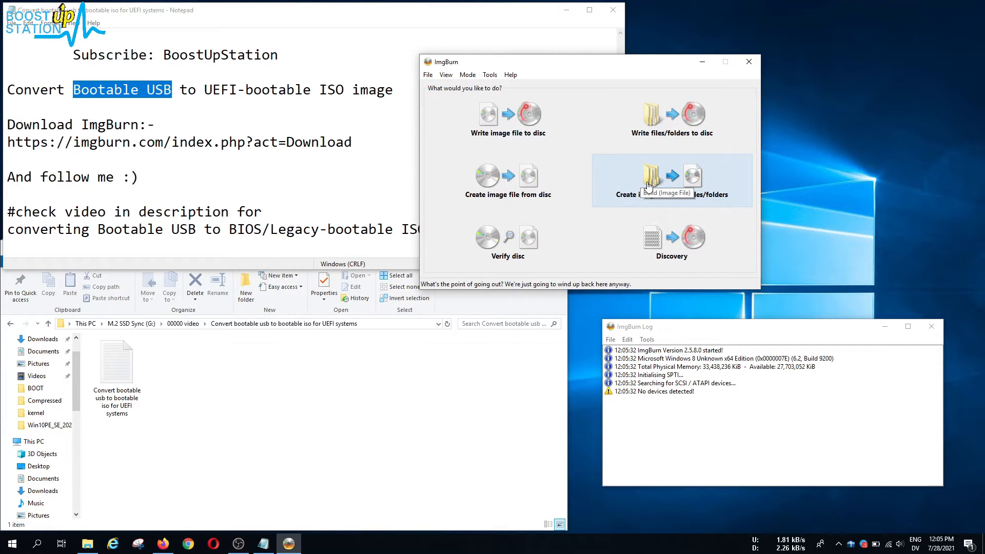
Step: Choose 'Create image file from files/folders' and browse for a source folder
{"action": "left_click", "coordinate": [672, 180]}
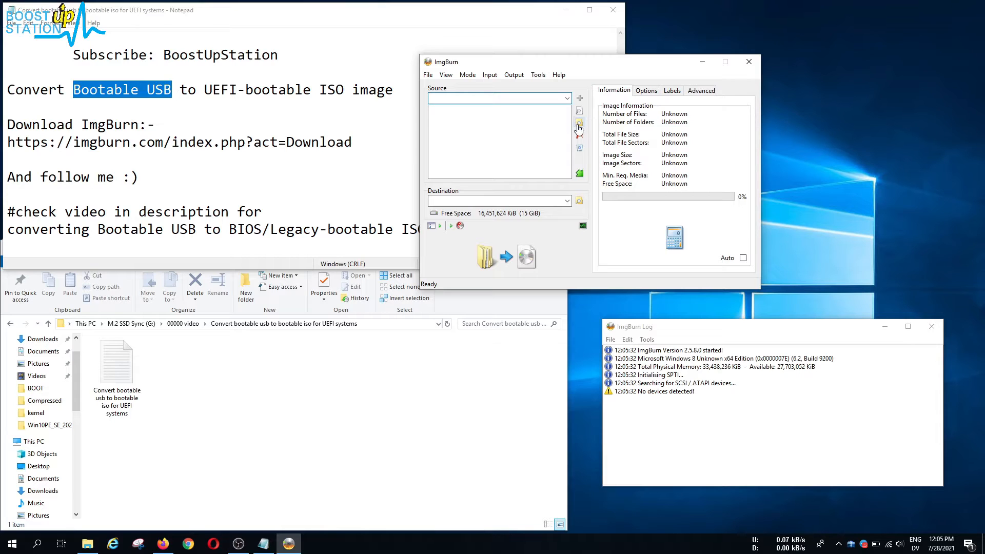
{"action": "mouse_move", "coordinate": [579, 123]}
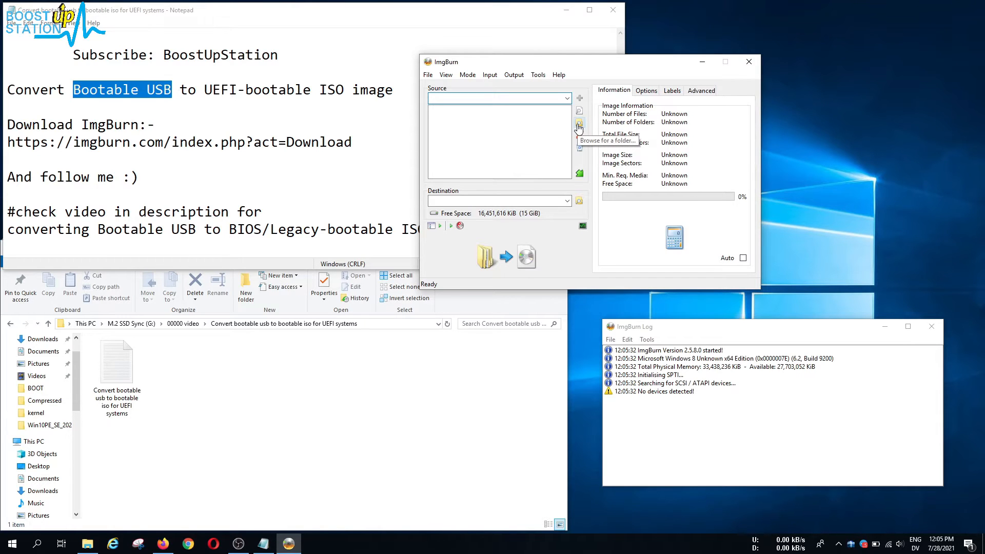
{"action": "left_click", "coordinate": [579, 122]}
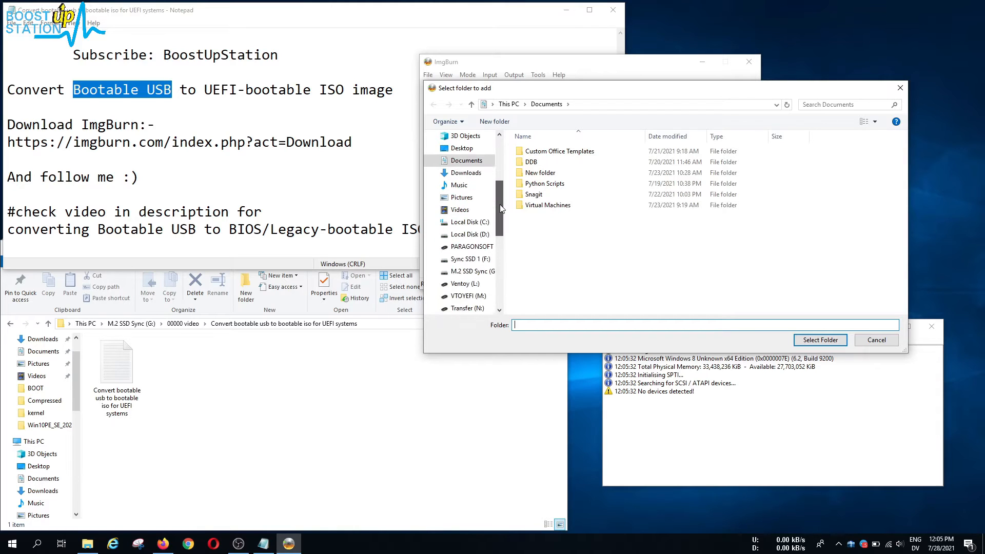
Step: Add the PARAGONSOFT (E:) drive root as the image source folder
{"action": "left_click", "coordinate": [471, 234]}
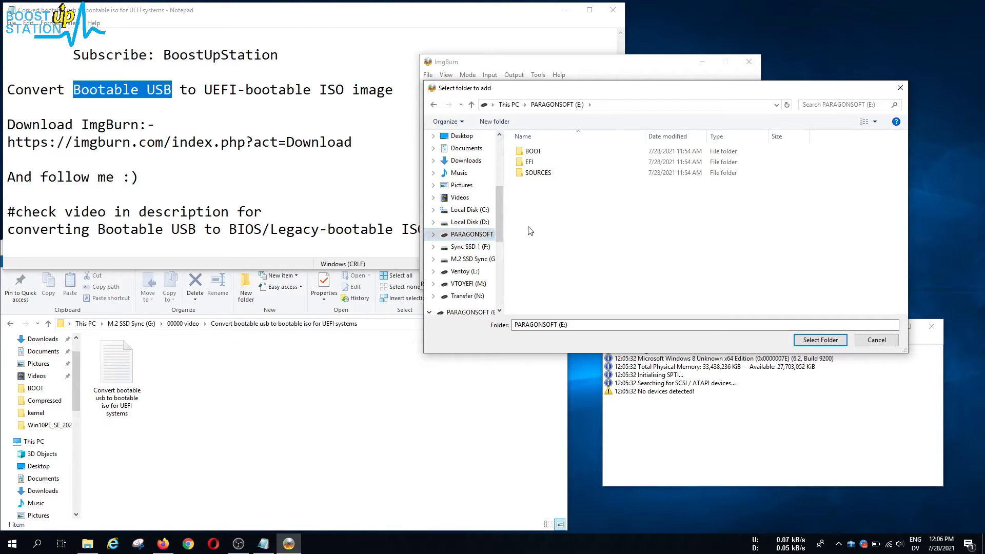
{"action": "mouse_move", "coordinate": [528, 240]}
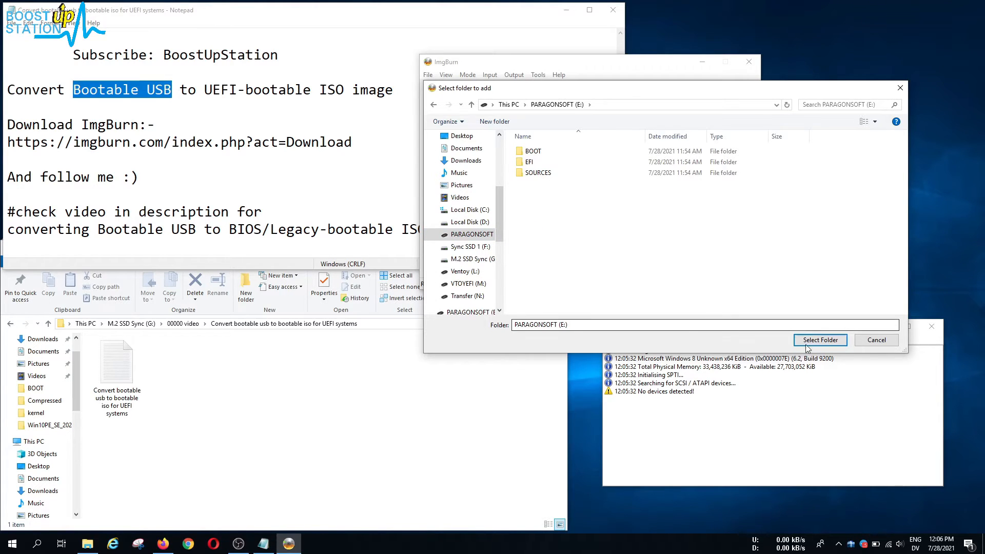
{"action": "left_click", "coordinate": [819, 340]}
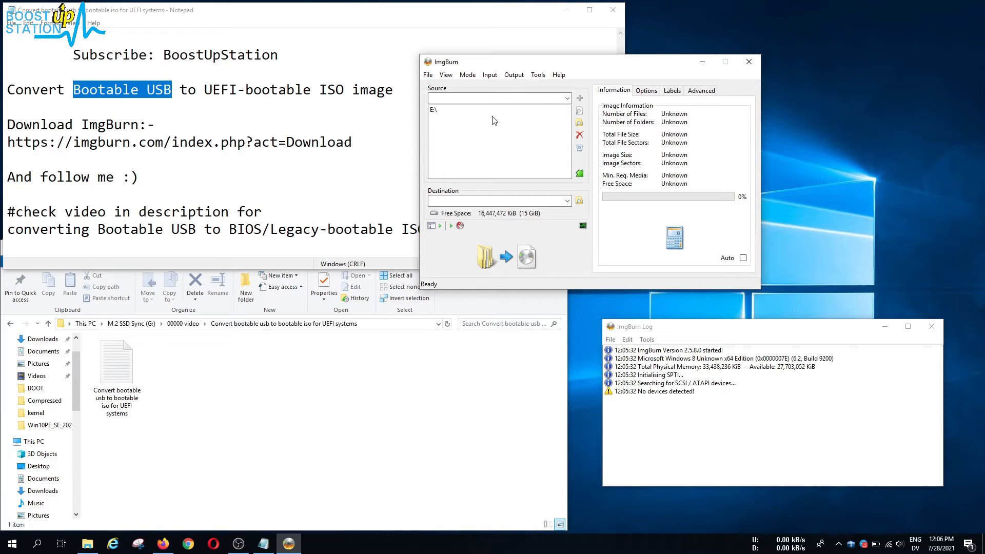
{"action": "mouse_move", "coordinate": [579, 202]}
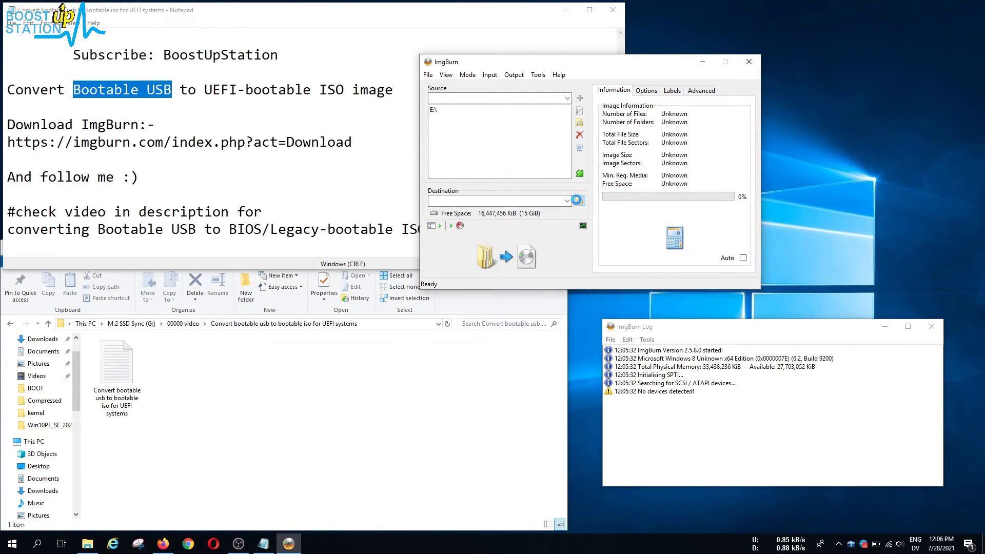
Step: Set the destination file name to 'Paragon HDD manager bootable iso file' and save
{"action": "left_click", "coordinate": [579, 199]}
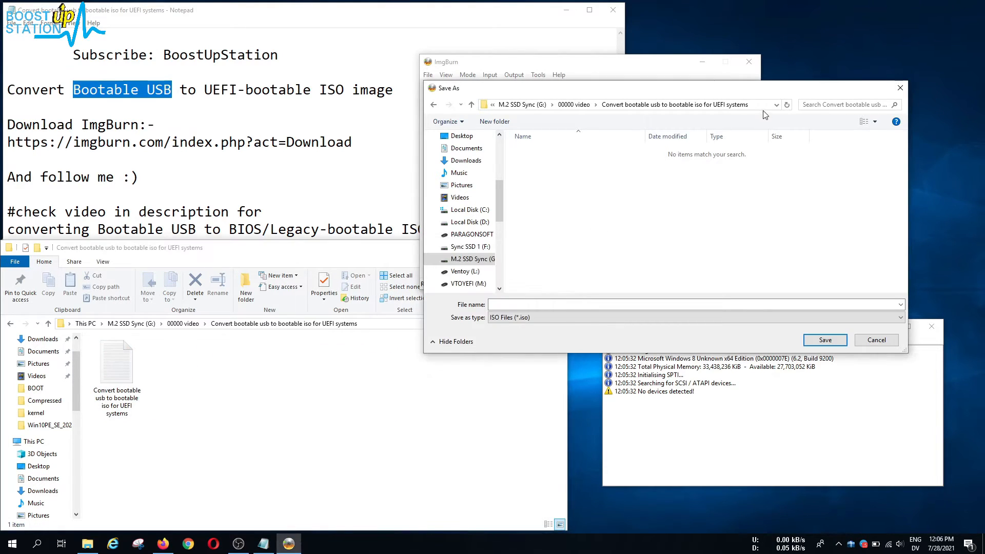
{"action": "mouse_move", "coordinate": [680, 219]}
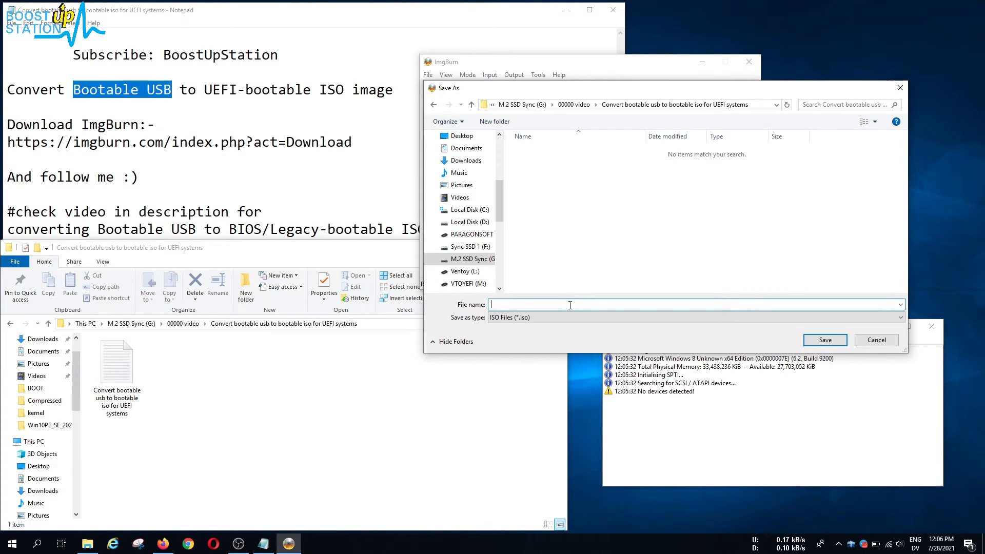
{"action": "type", "text": "Paragan"}
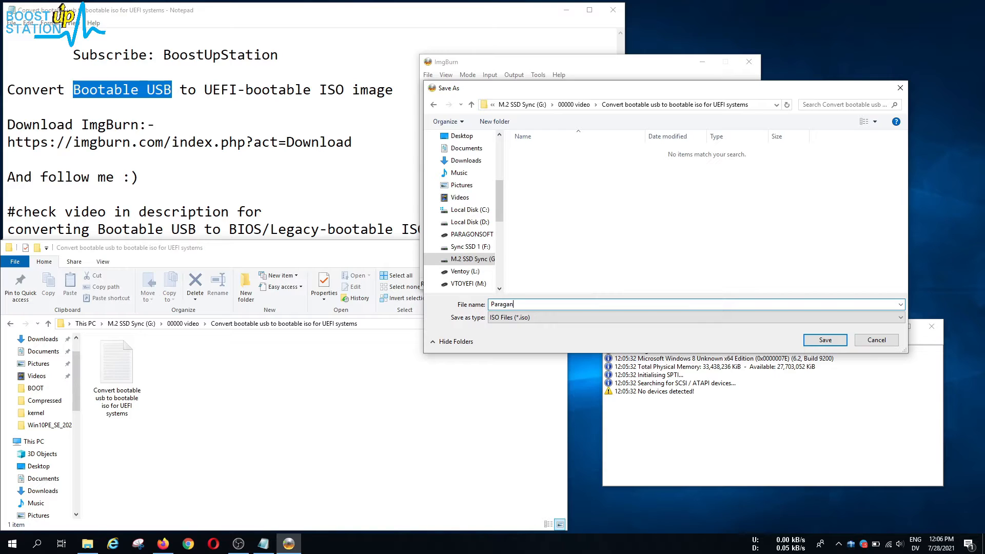
{"action": "type", "text": "HDD"}
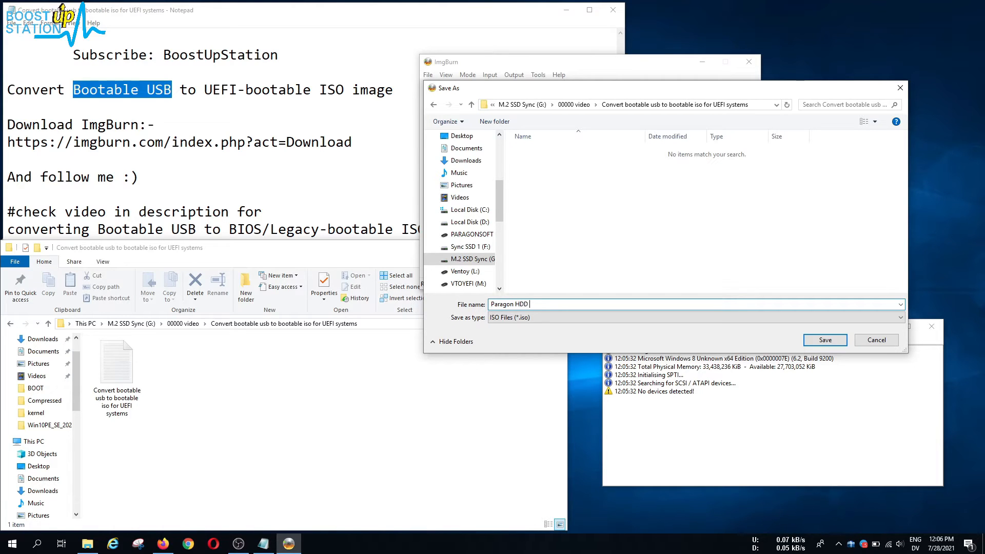
{"action": "type", "text": "manager bootalbe"}
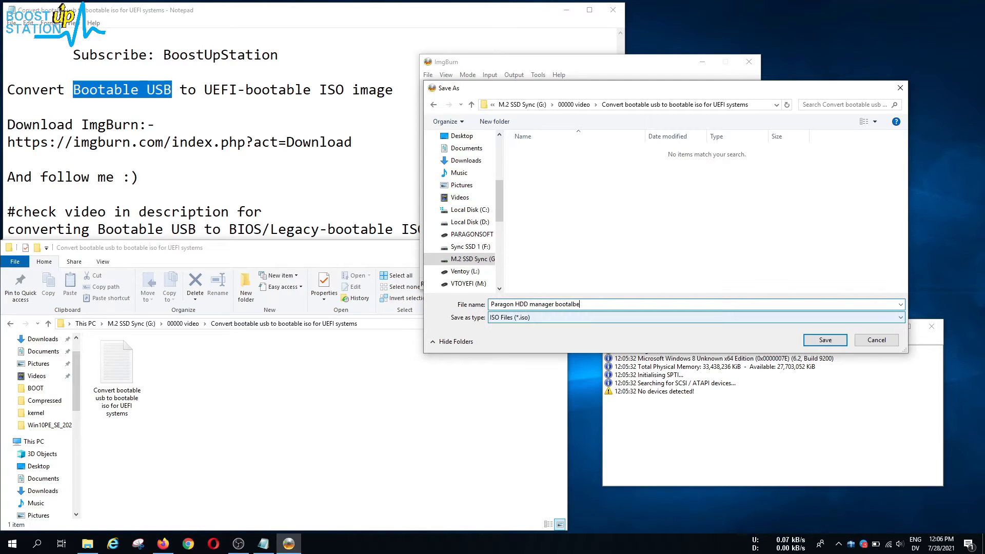
{"action": "type", "text": "iso file"}
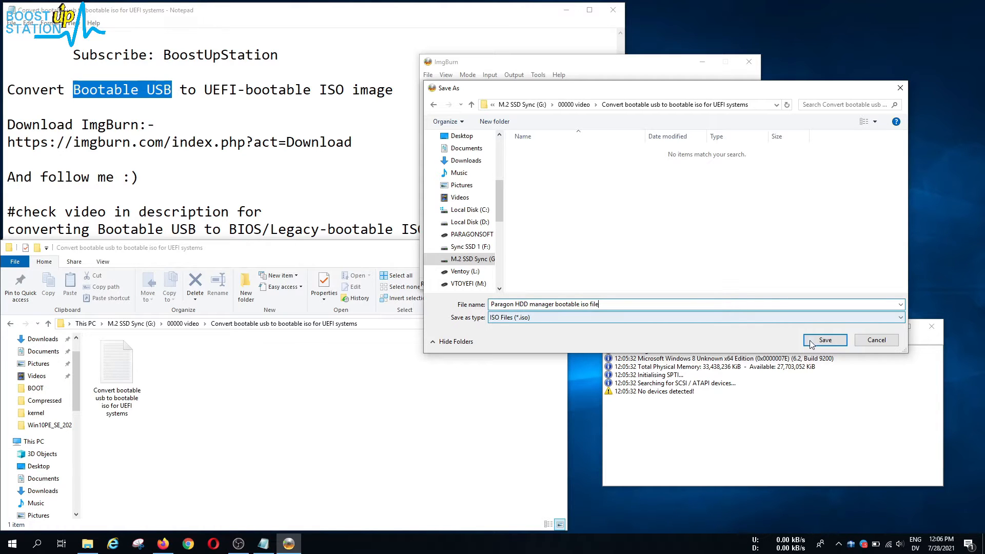
{"action": "left_click", "coordinate": [825, 340]}
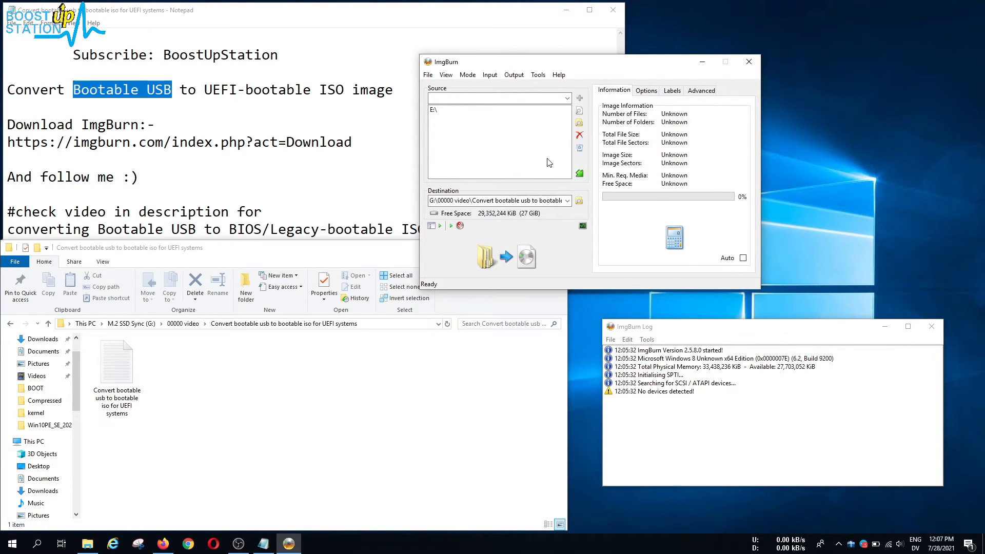
Step: On Options, choose UDF and tick Include Hidden Files and Include System Files
{"action": "left_click", "coordinate": [646, 90]}
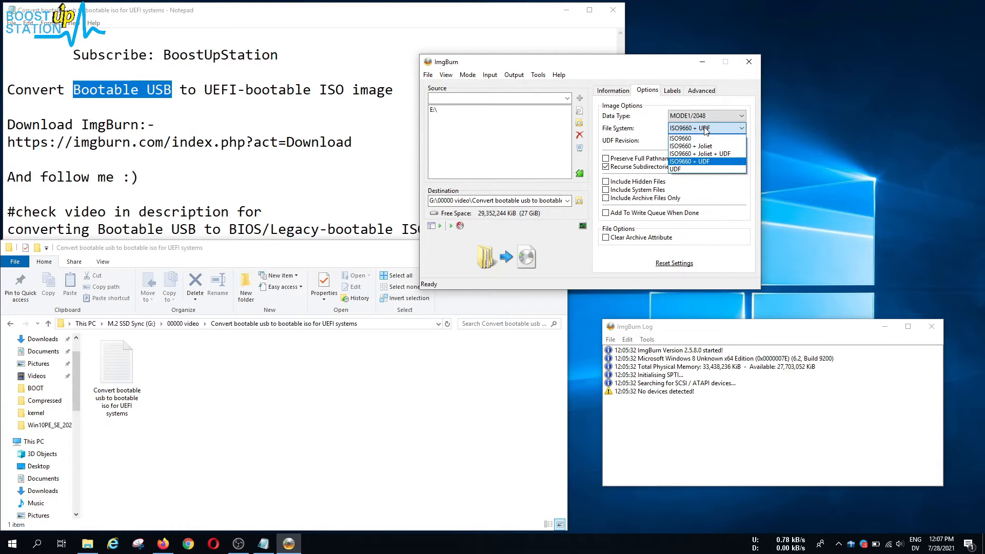
{"action": "mouse_move", "coordinate": [693, 169]}
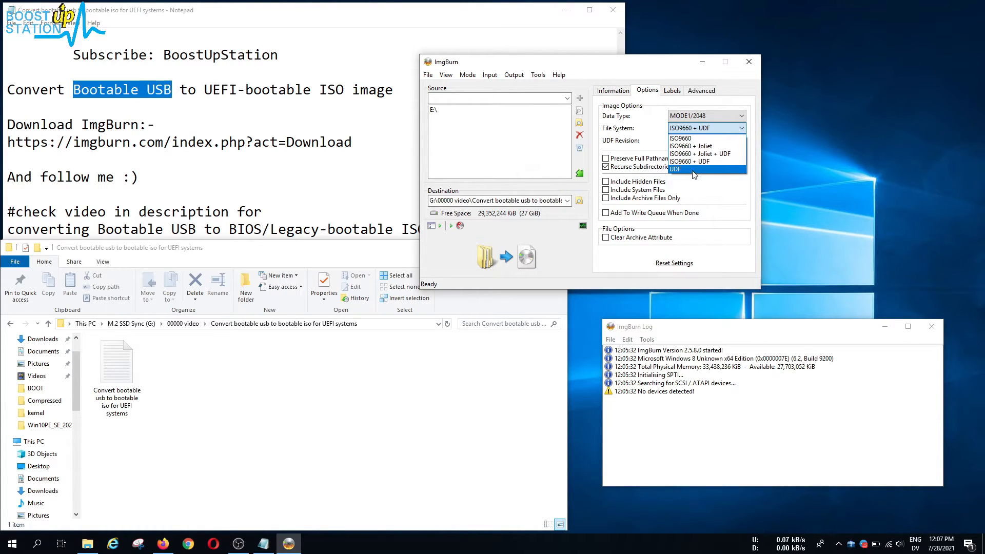
{"action": "left_click", "coordinate": [675, 169]}
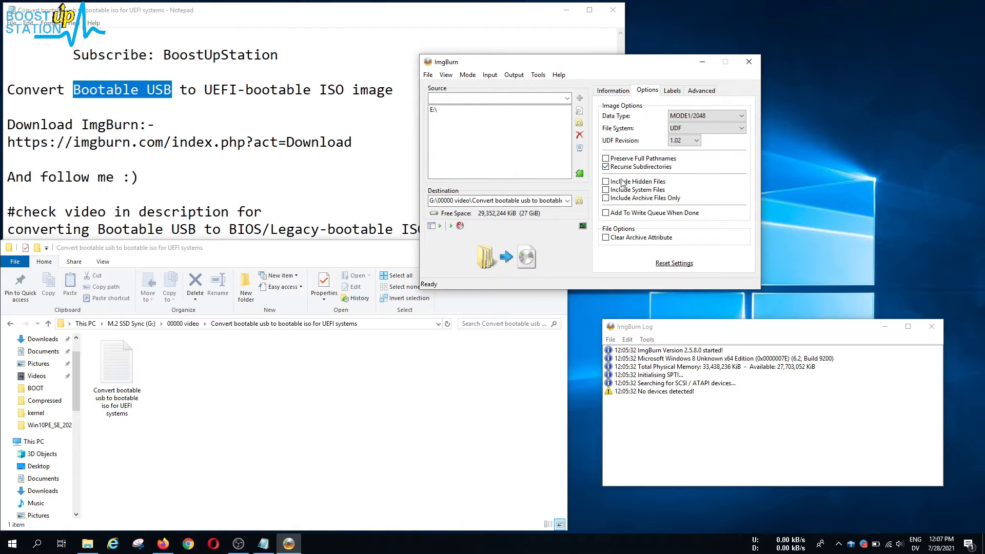
{"action": "left_click", "coordinate": [605, 181]}
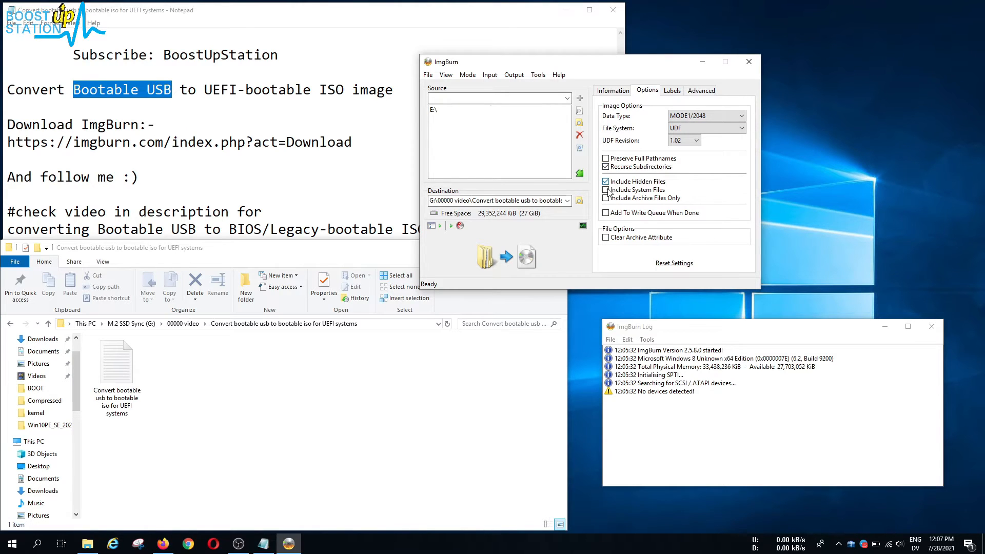
{"action": "left_click", "coordinate": [606, 190]}
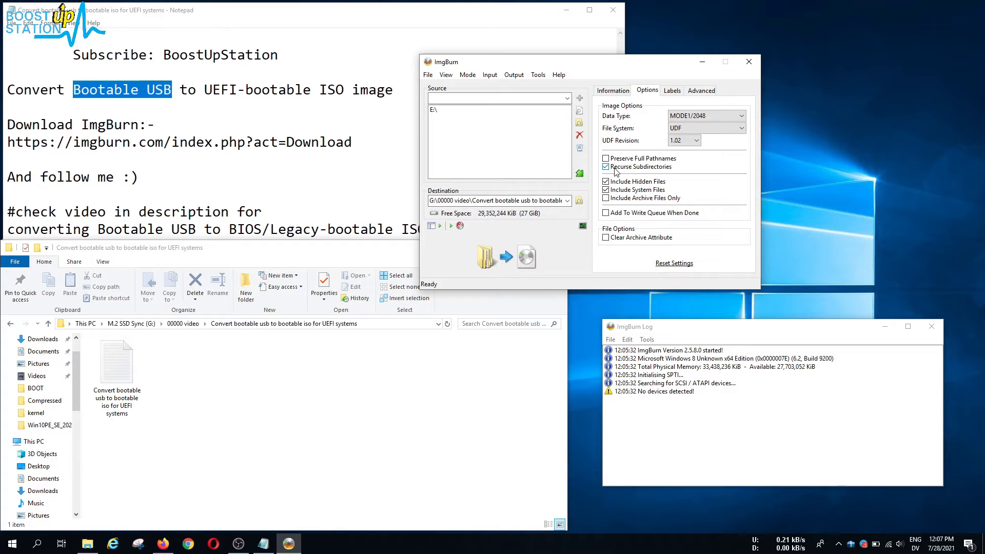
{"action": "mouse_move", "coordinate": [709, 171]}
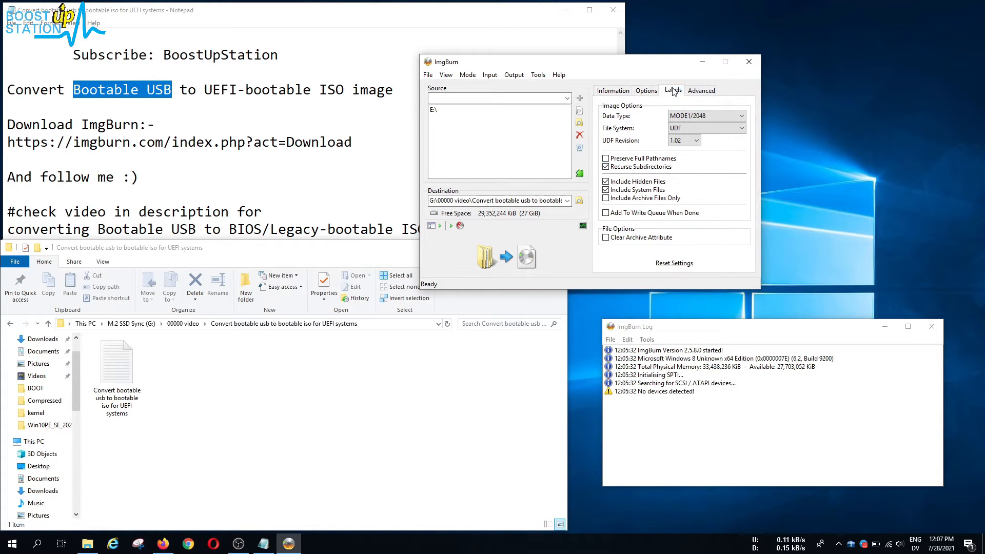
Step: Tick Disable Unicode Support under Advanced > Restrictions > UDF, then show the Bootable Disc page
{"action": "left_click", "coordinate": [672, 90]}
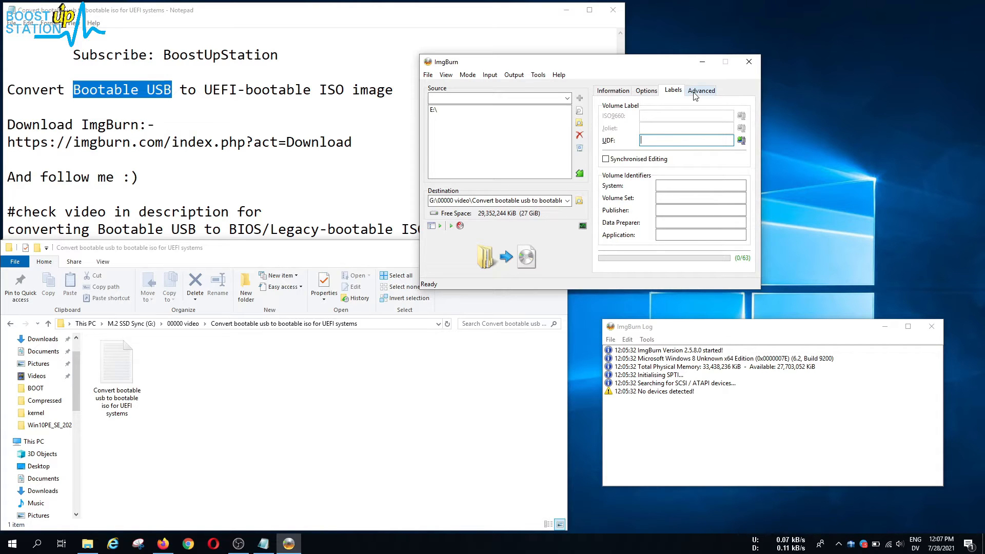
{"action": "left_click", "coordinate": [701, 90]}
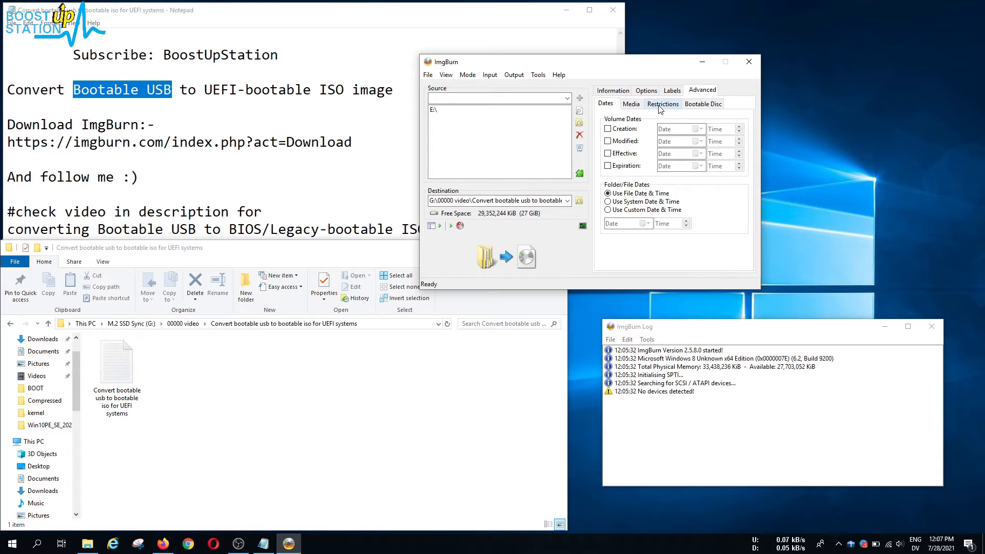
{"action": "left_click", "coordinate": [662, 104]}
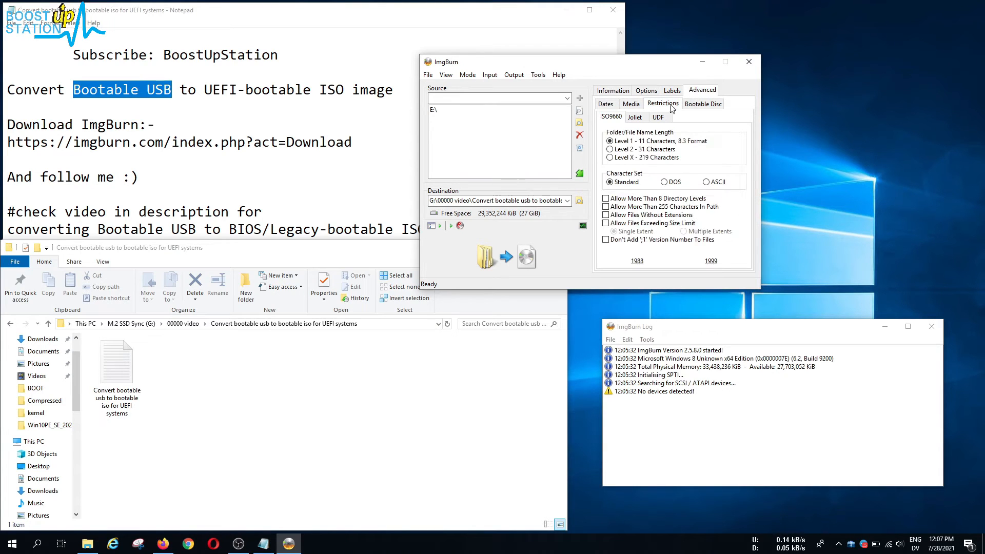
{"action": "left_click", "coordinate": [658, 117]}
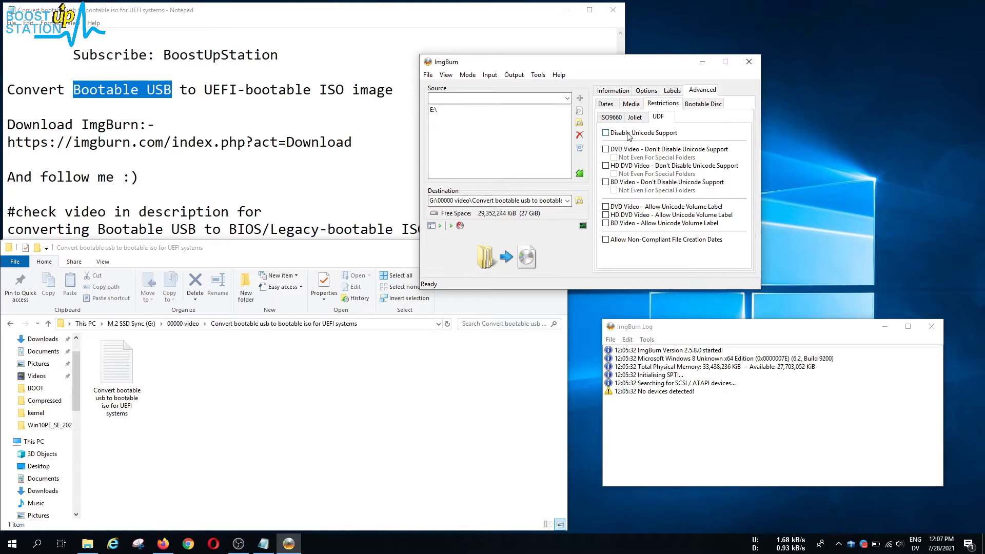
{"action": "left_click", "coordinate": [606, 133]}
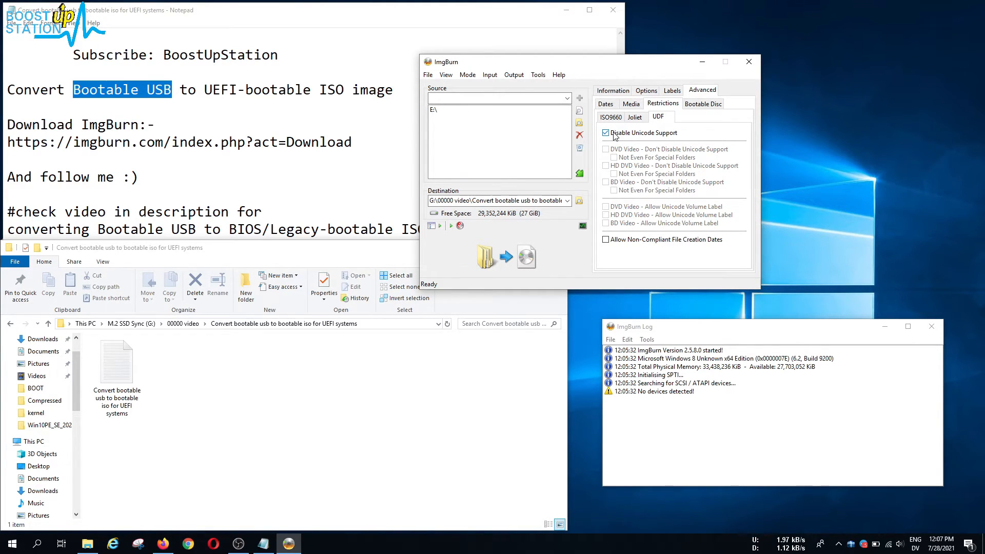
{"action": "left_click", "coordinate": [703, 103]}
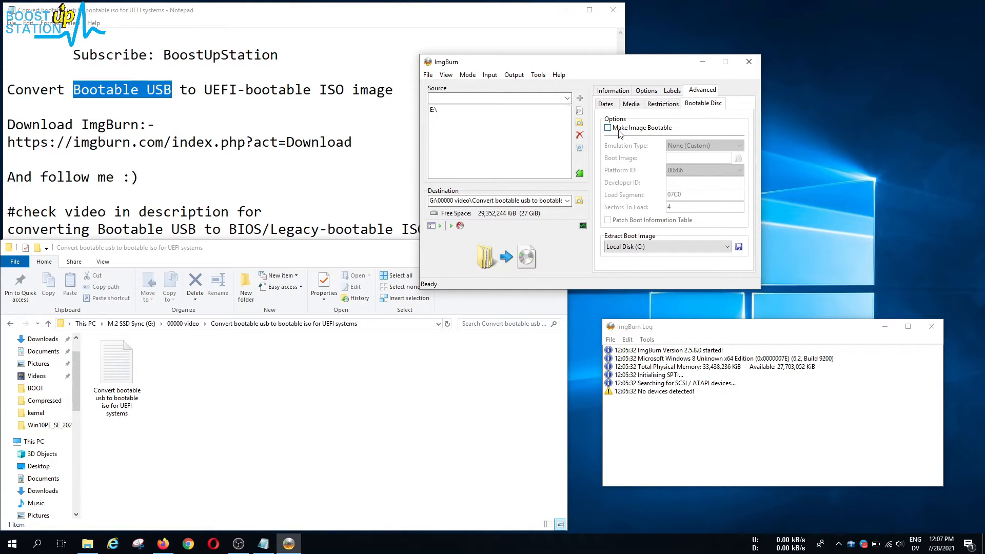
Step: Enable Make Image Bootable with emulation None (Custom) and browse for the boot image
{"action": "left_click", "coordinate": [607, 128]}
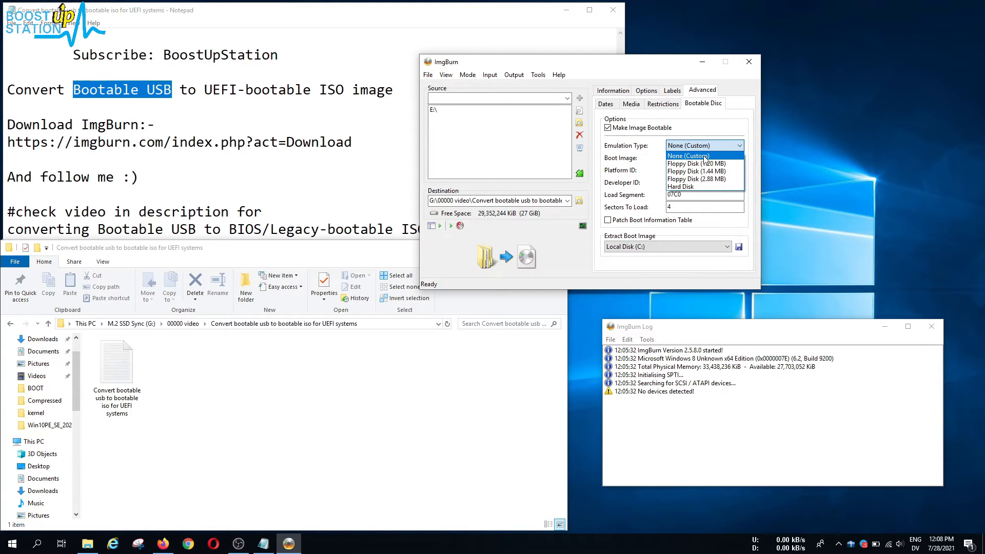
{"action": "left_click", "coordinate": [687, 155]}
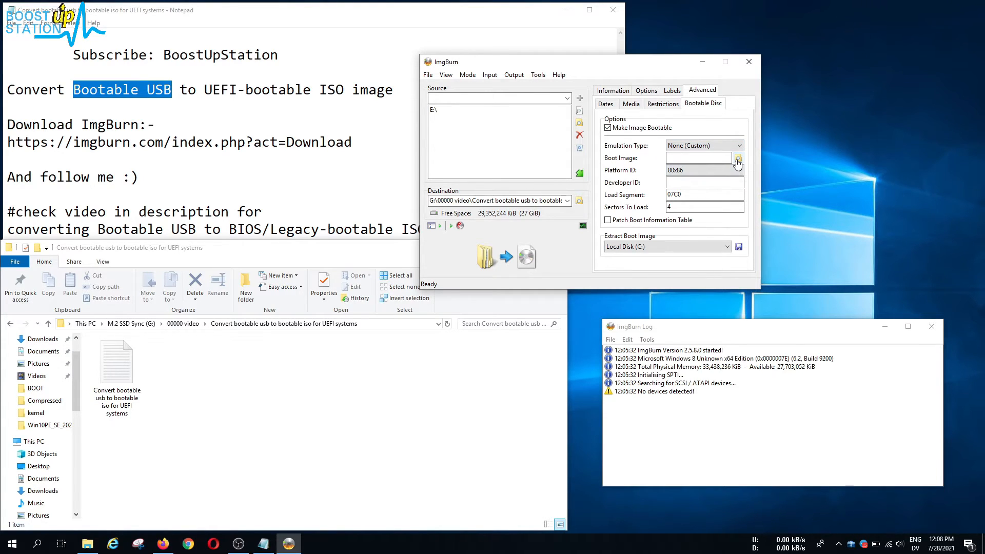
{"action": "mouse_move", "coordinate": [737, 162]}
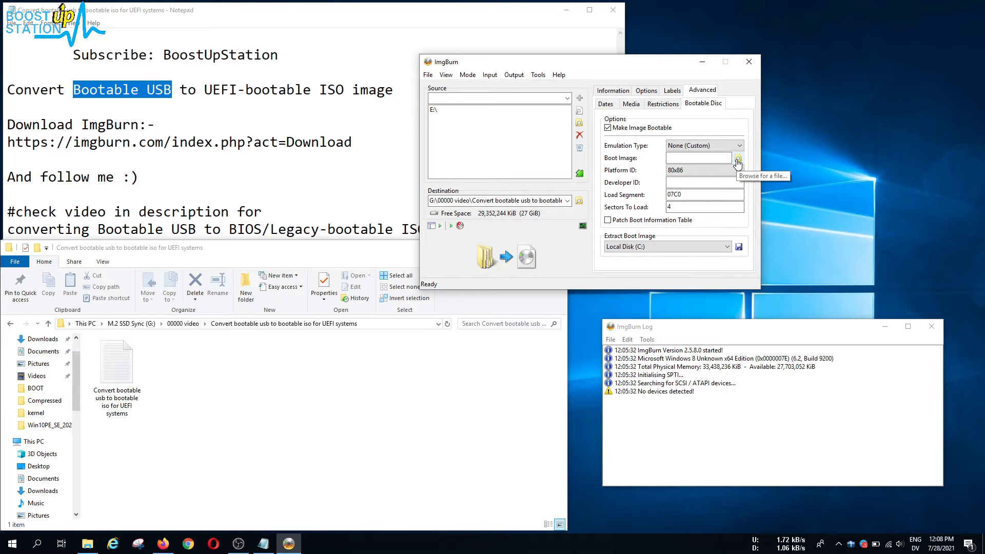
{"action": "left_click", "coordinate": [738, 157]}
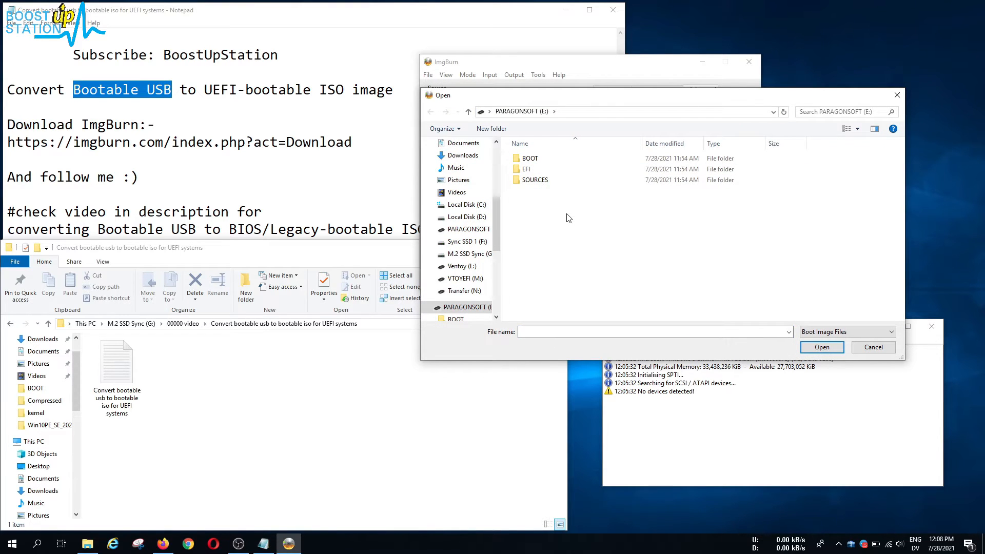
Step: Choose E:\EFI\MICROSOFT\BOOT\efisys.bin as the boot image
{"action": "left_click", "coordinate": [526, 169]}
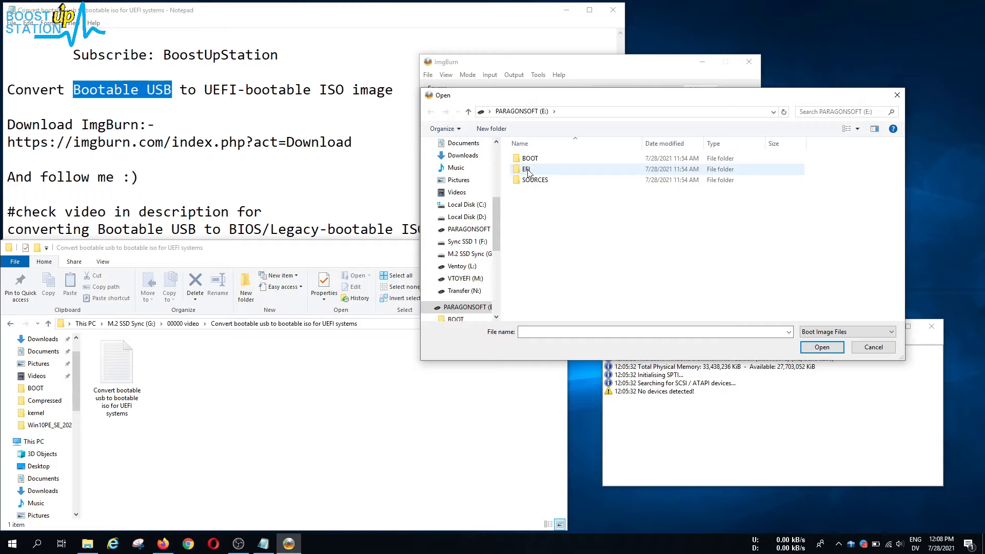
{"action": "double_click", "coordinate": [525, 169]}
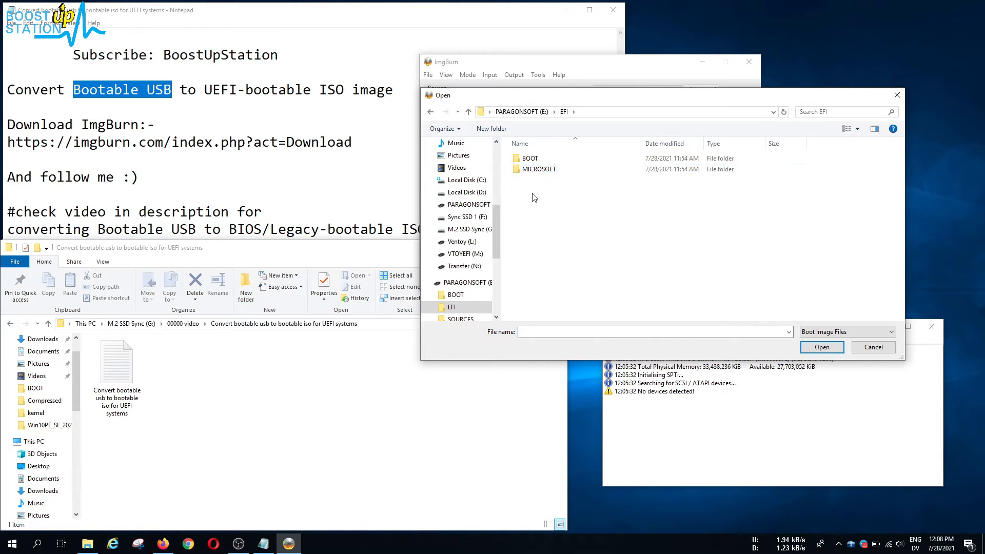
{"action": "double_click", "coordinate": [537, 169]}
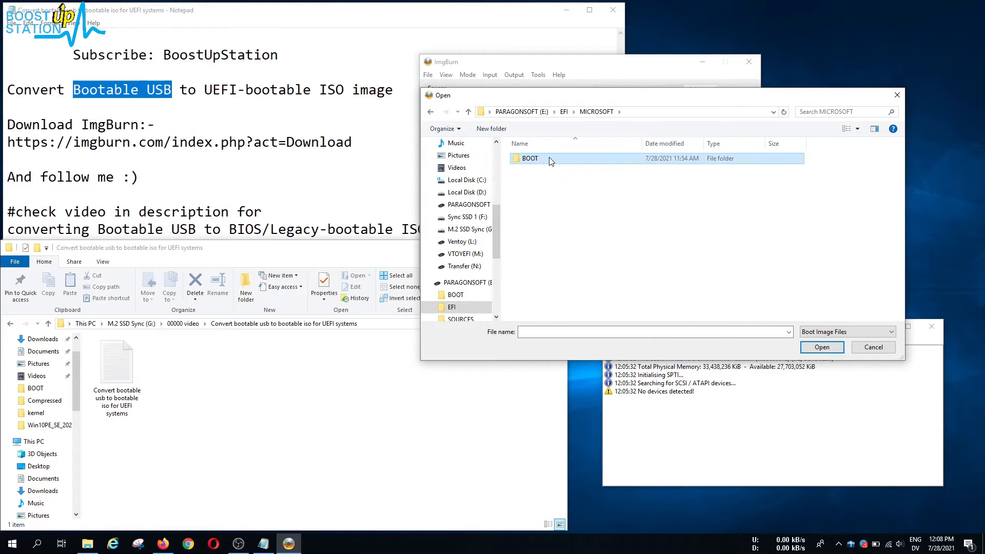
{"action": "double_click", "coordinate": [529, 157]}
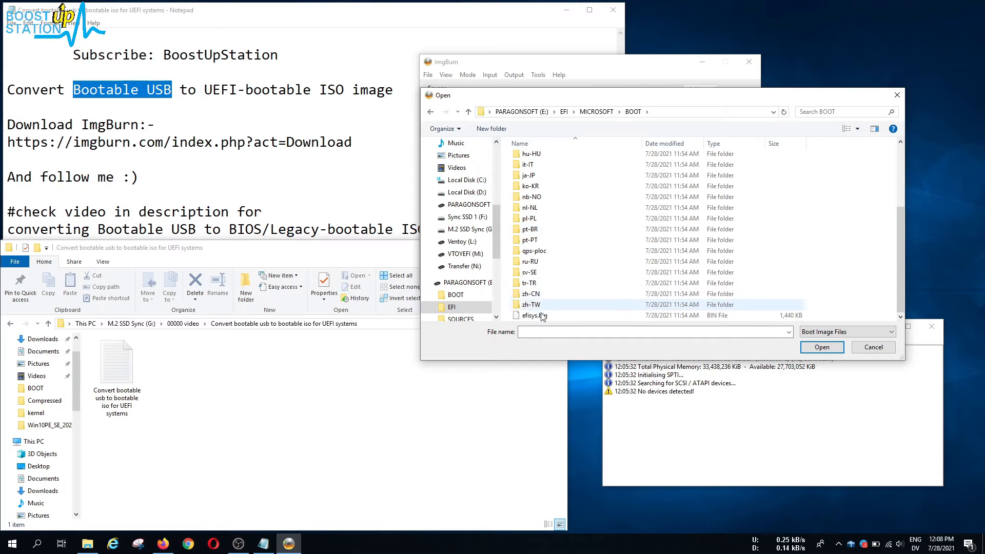
{"action": "left_click", "coordinate": [534, 314]}
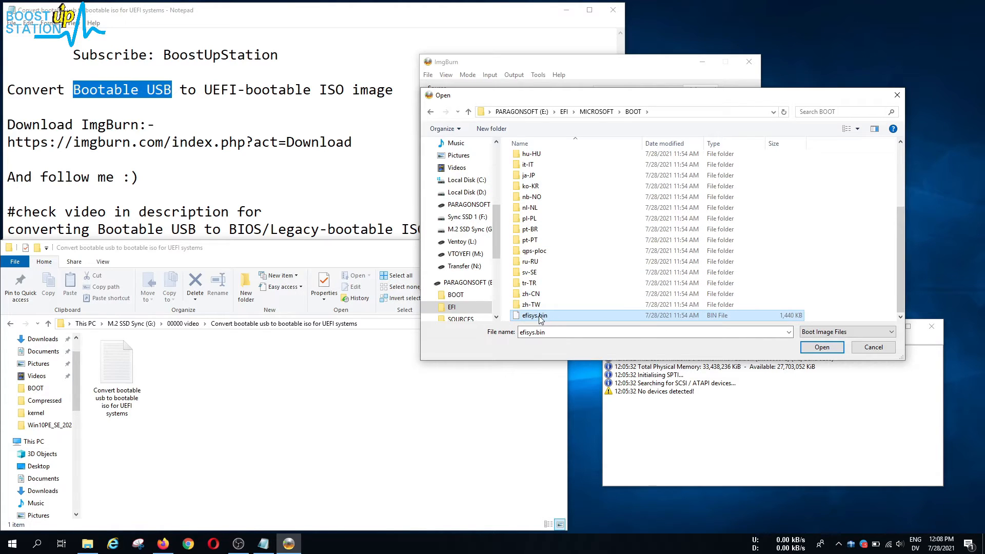
{"action": "mouse_move", "coordinate": [686, 323]}
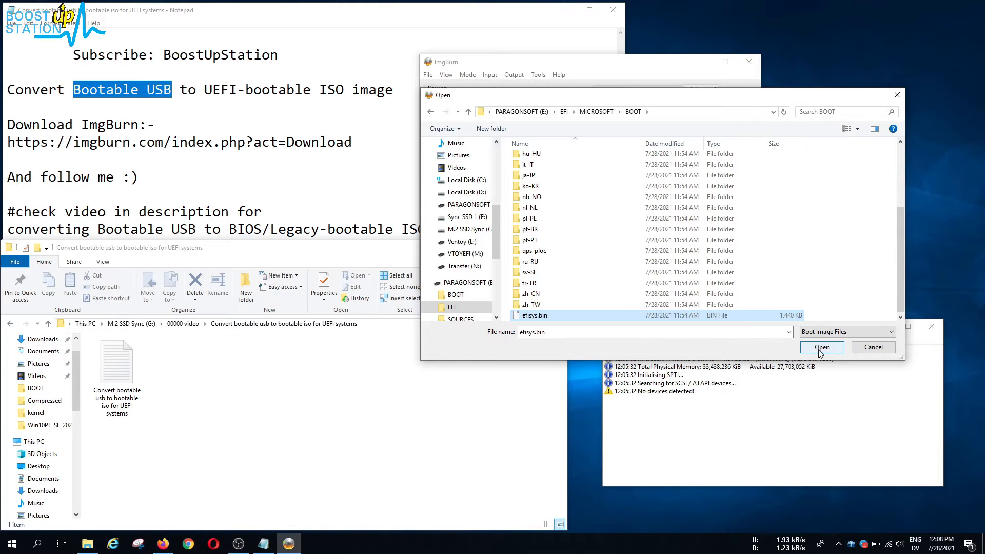
{"action": "left_click", "coordinate": [821, 347]}
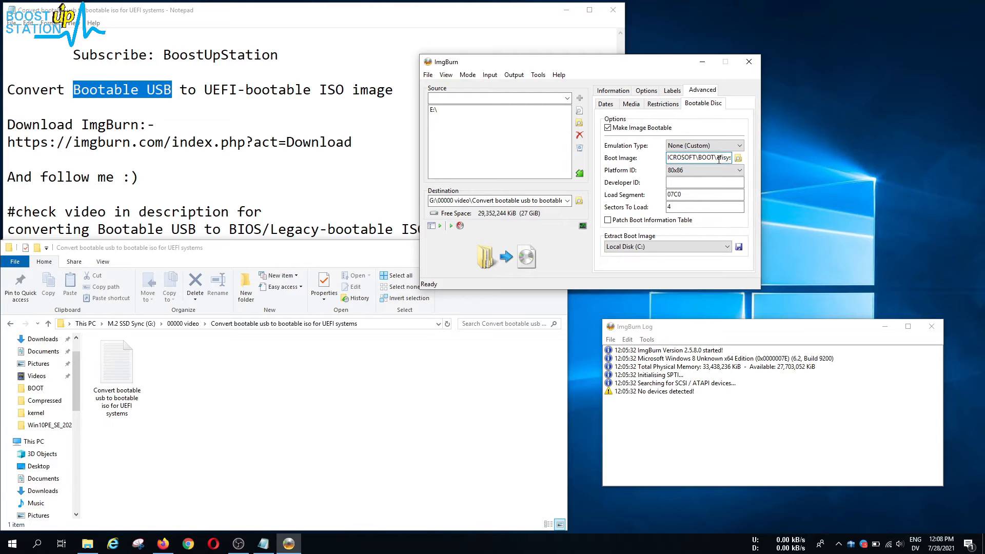
Step: Open E:\EFI\MICROSOFT\BOOT and select efisys.bin (1,440 KB) to check its properties
{"action": "triple_click", "coordinate": [698, 157]}
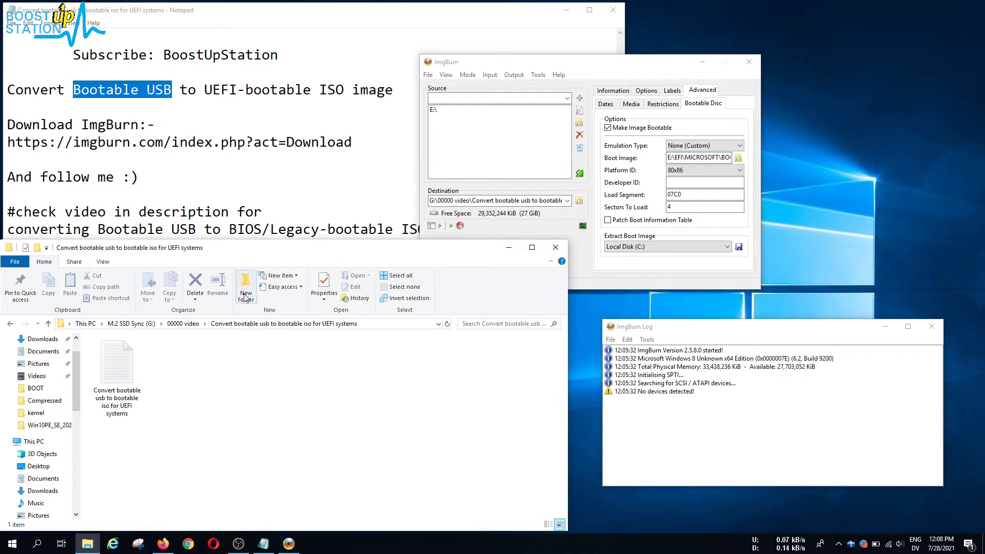
{"action": "mouse_move", "coordinate": [87, 543]}
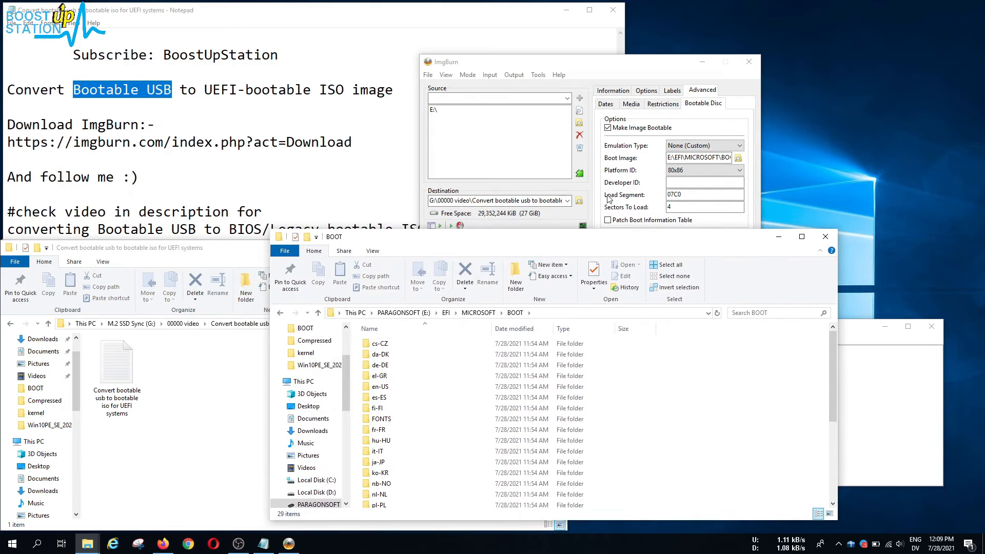
{"action": "scroll", "scroll_direction": "down", "scroll_amount": 3}
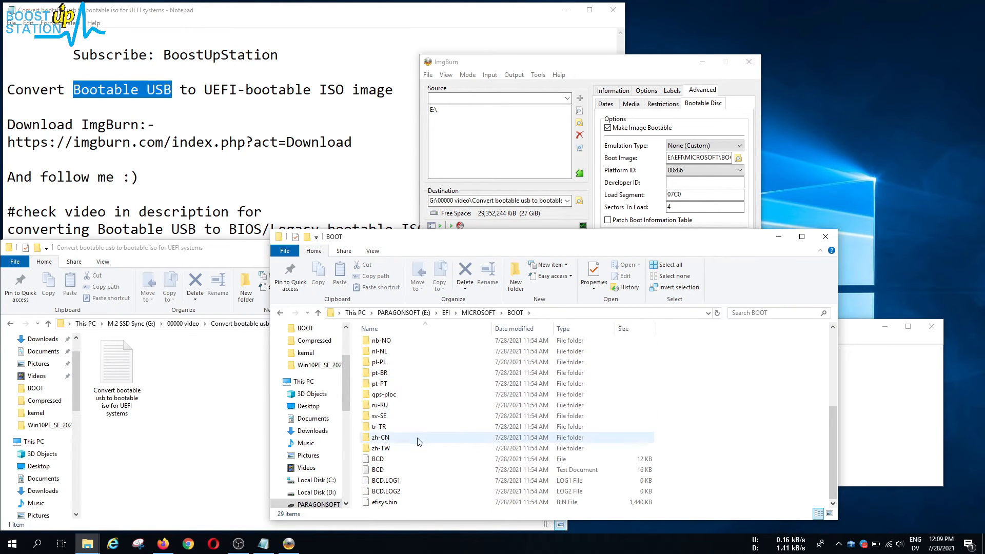
{"action": "left_click", "coordinate": [384, 502]}
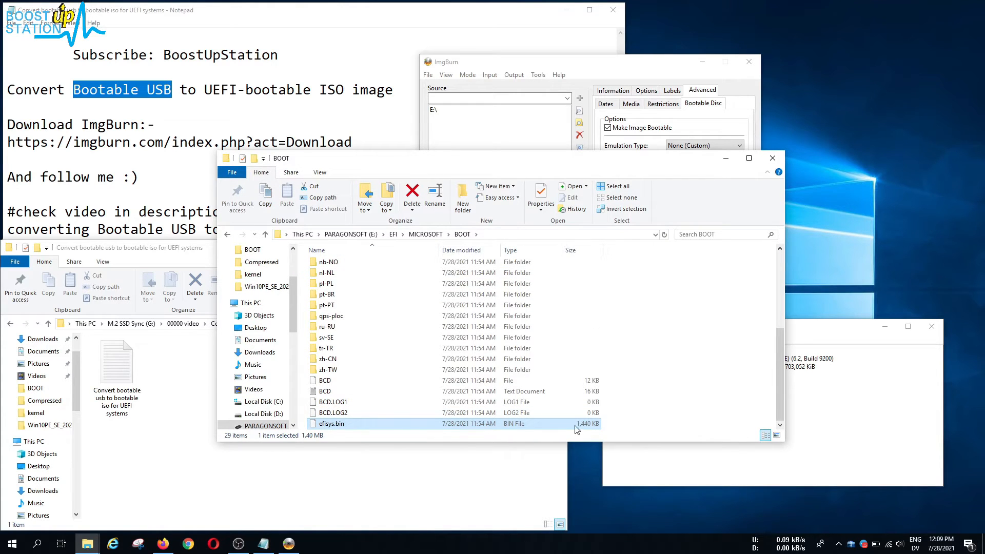
{"action": "mouse_move", "coordinate": [566, 432]}
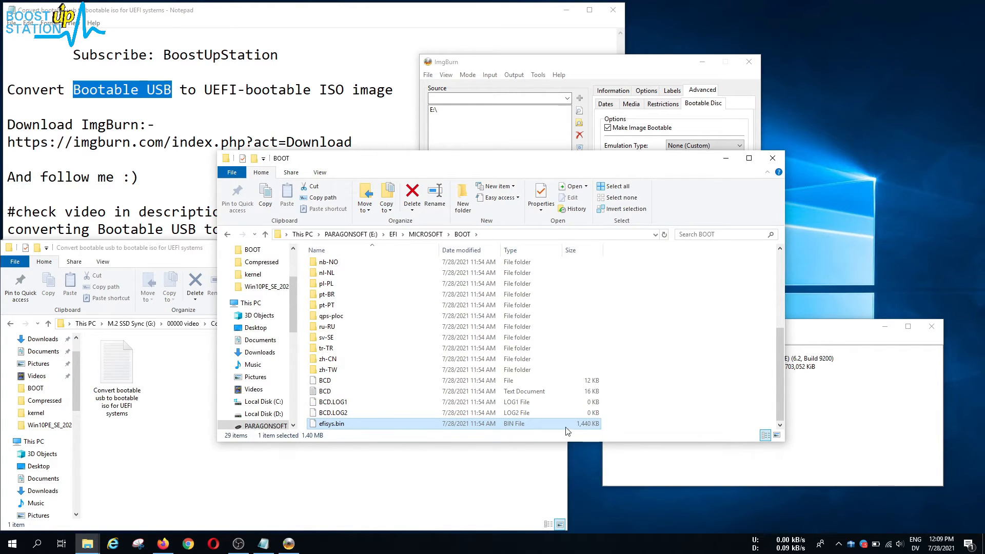
{"action": "mouse_move", "coordinate": [482, 431]}
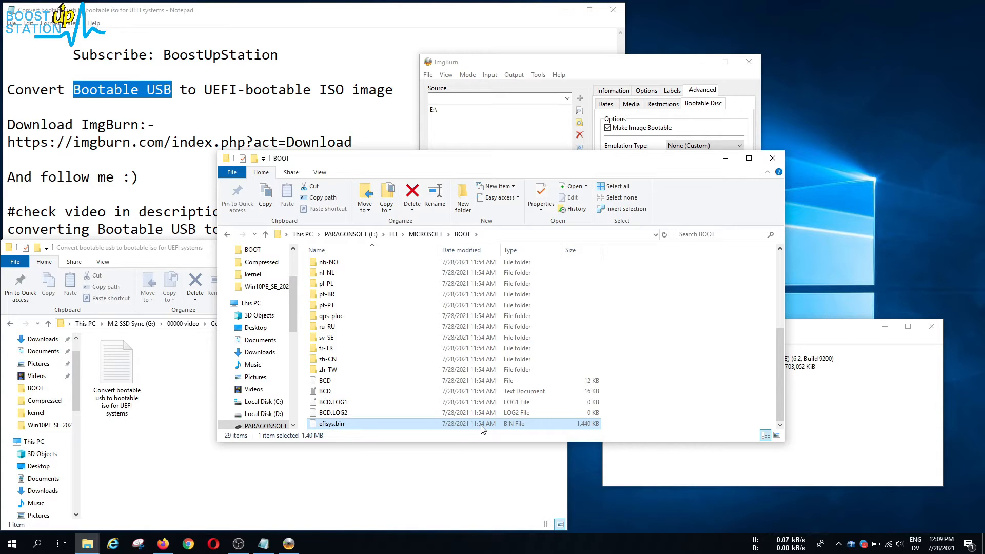
{"action": "mouse_move", "coordinate": [397, 427]}
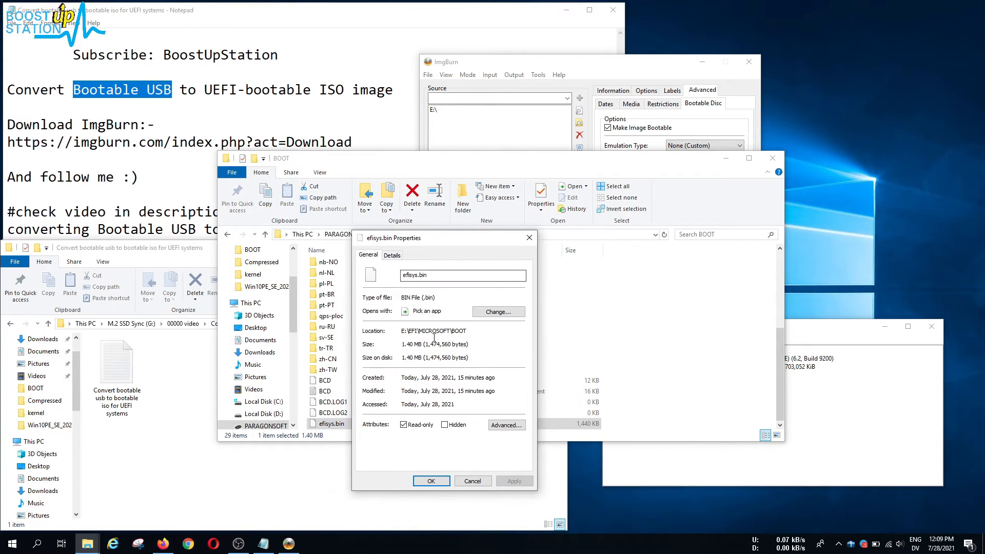
Step: Copy efisys.bin's exact size, 1,474,560 bytes, from its General properties
{"action": "double_click", "coordinate": [435, 343]}
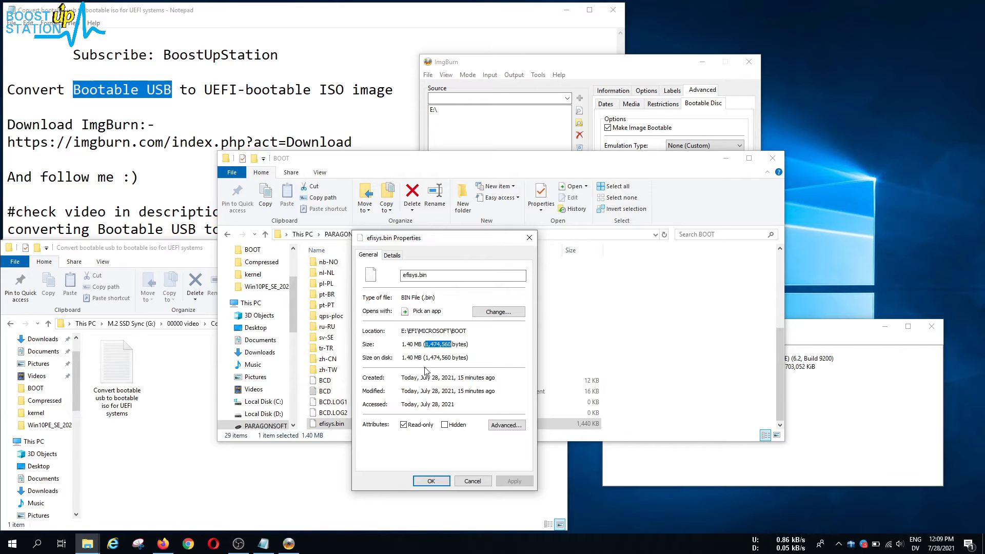
{"action": "right_click", "coordinate": [436, 343]}
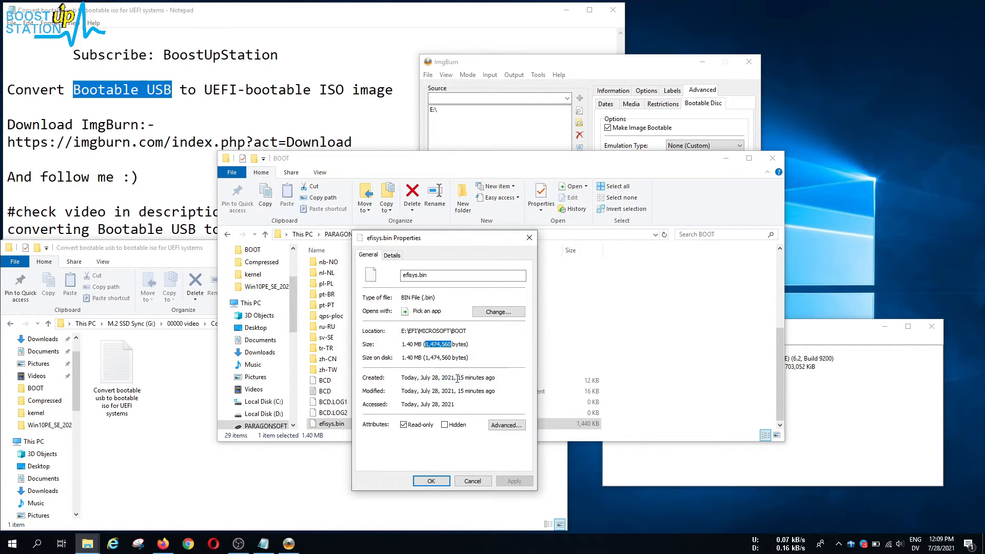
{"action": "left_click", "coordinate": [314, 543]}
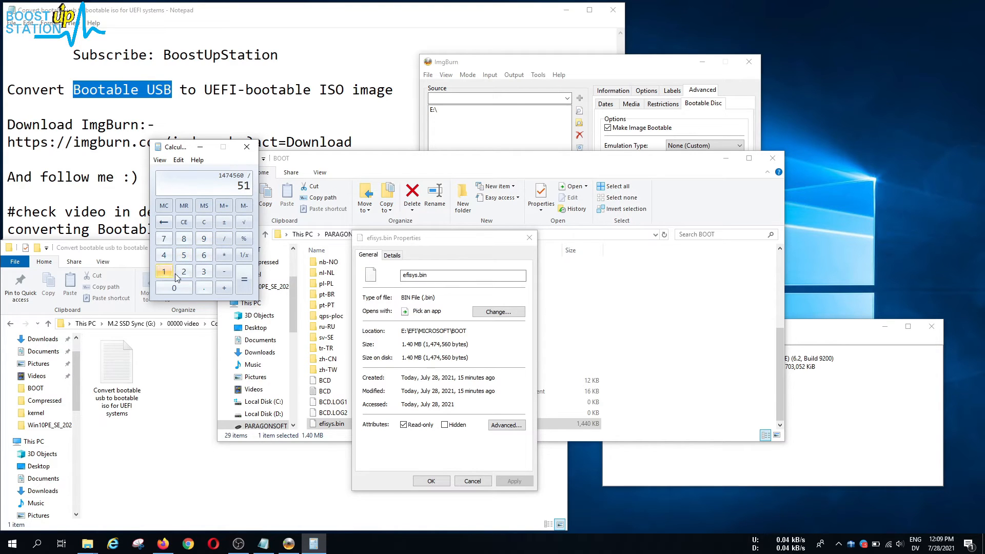
Step: Compute 1,474,560 ÷ 512 in Calculator, giving 2880
{"action": "left_click", "coordinate": [184, 272]}
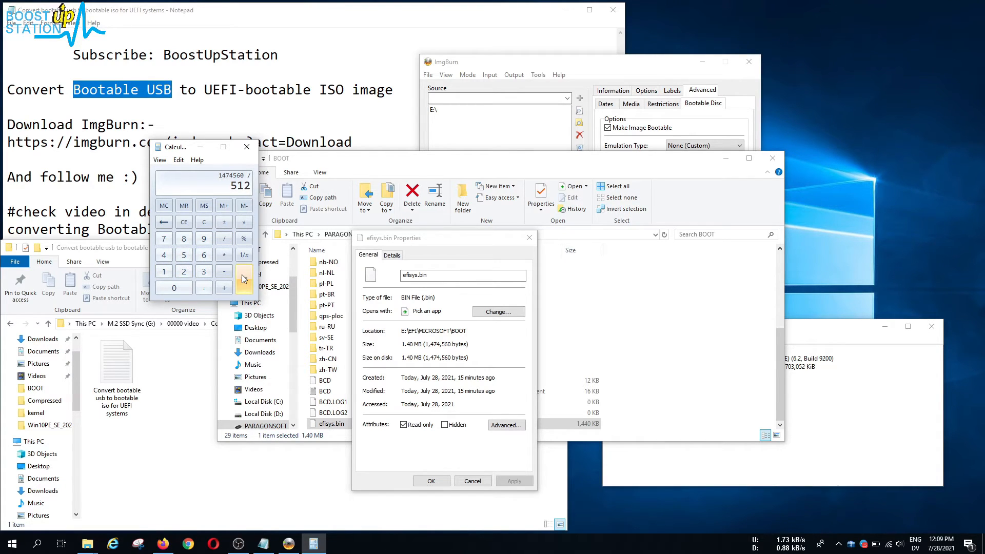
{"action": "left_click", "coordinate": [243, 279]}
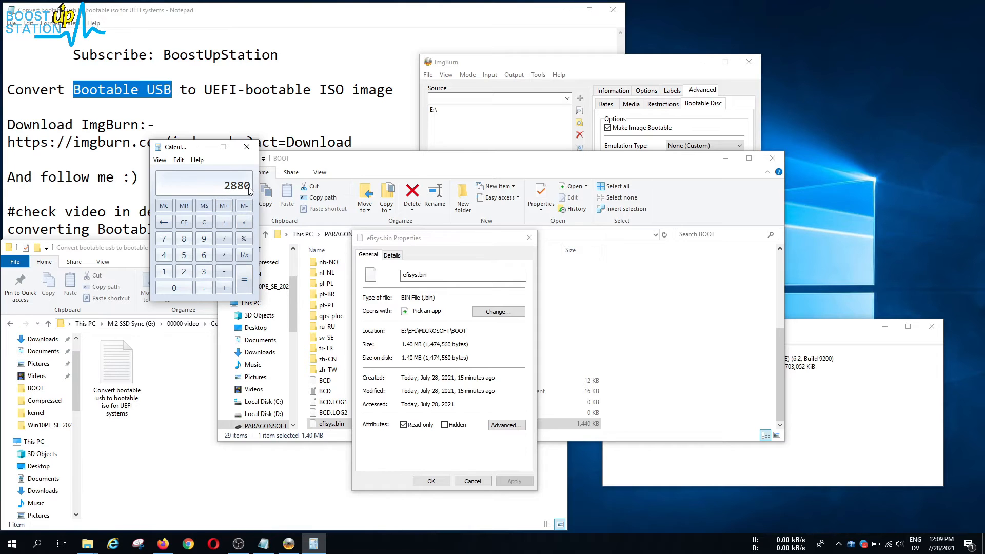
{"action": "mouse_move", "coordinate": [558, 154]}
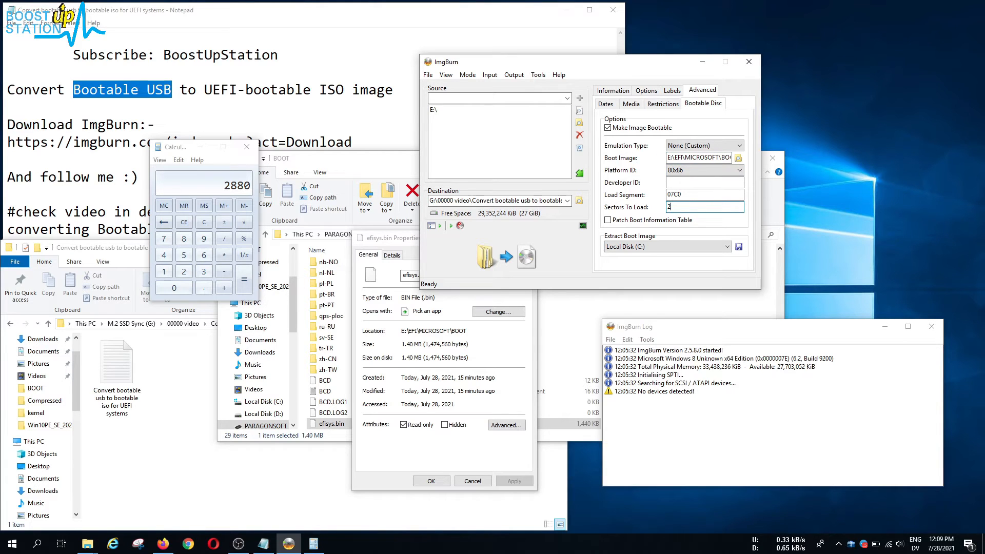
Step: Enter 2880 for Sectors To Load and choose UEFI as the Platform ID
{"action": "type", "text": "2880"}
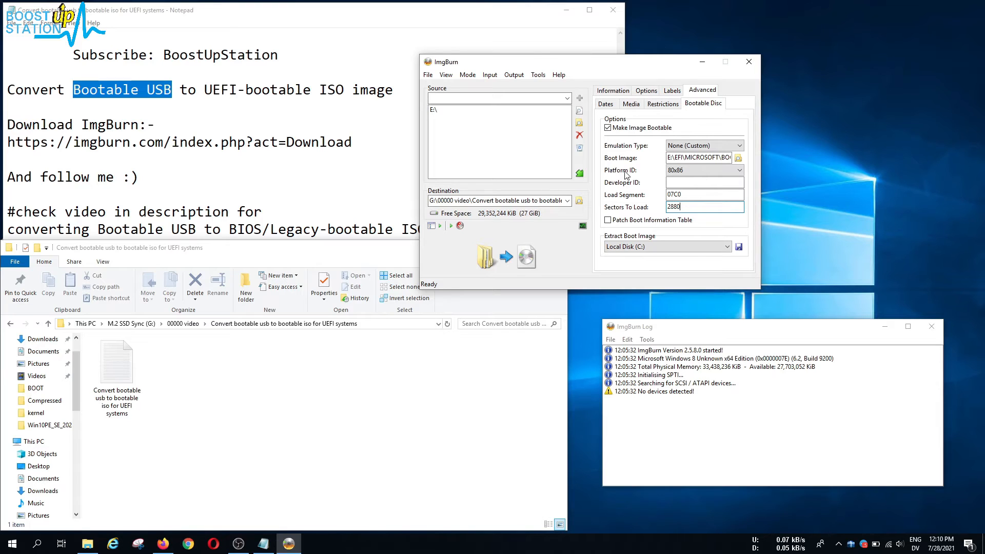
{"action": "left_click", "coordinate": [740, 170]}
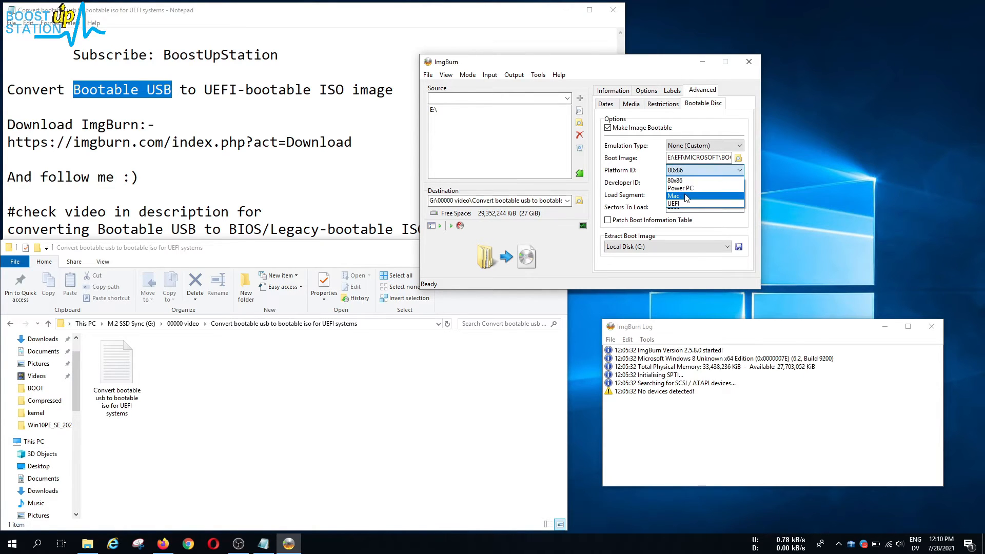
{"action": "left_click", "coordinate": [674, 204]}
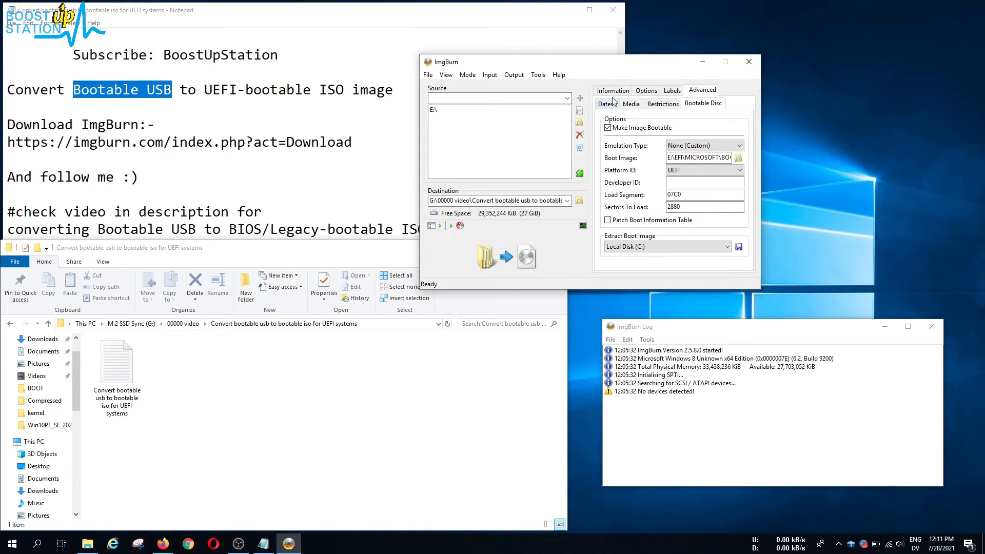
{"action": "left_click", "coordinate": [612, 90]}
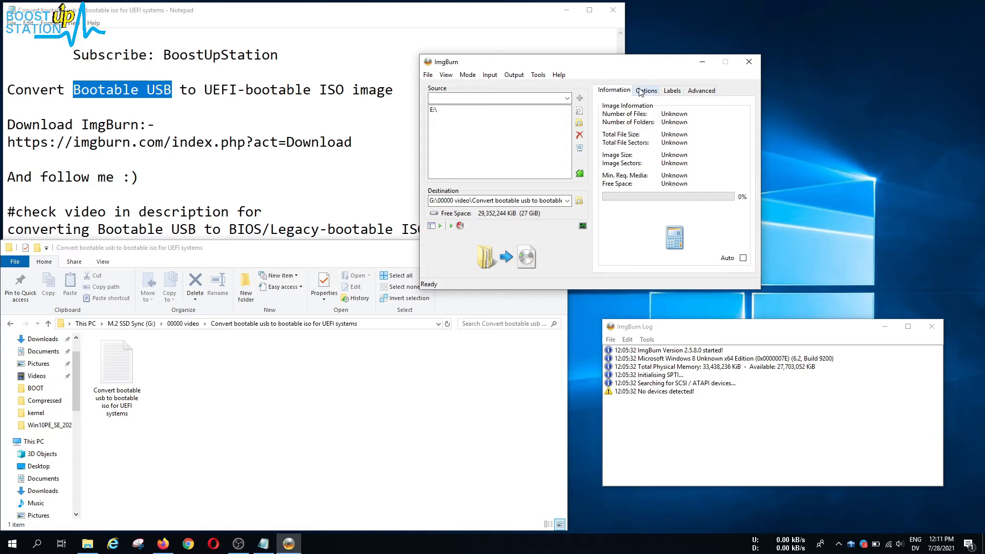
{"action": "left_click", "coordinate": [646, 90]}
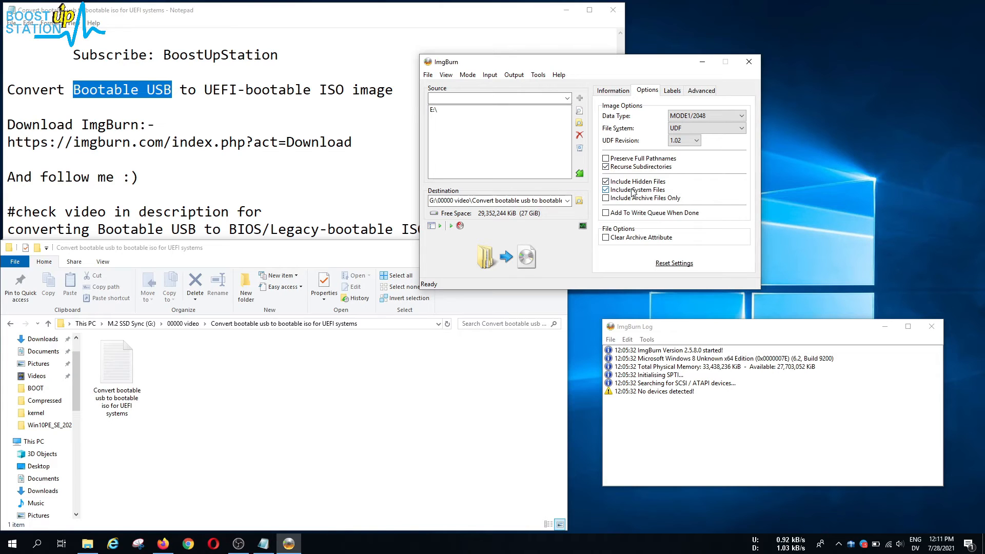
{"action": "left_click", "coordinate": [672, 89]}
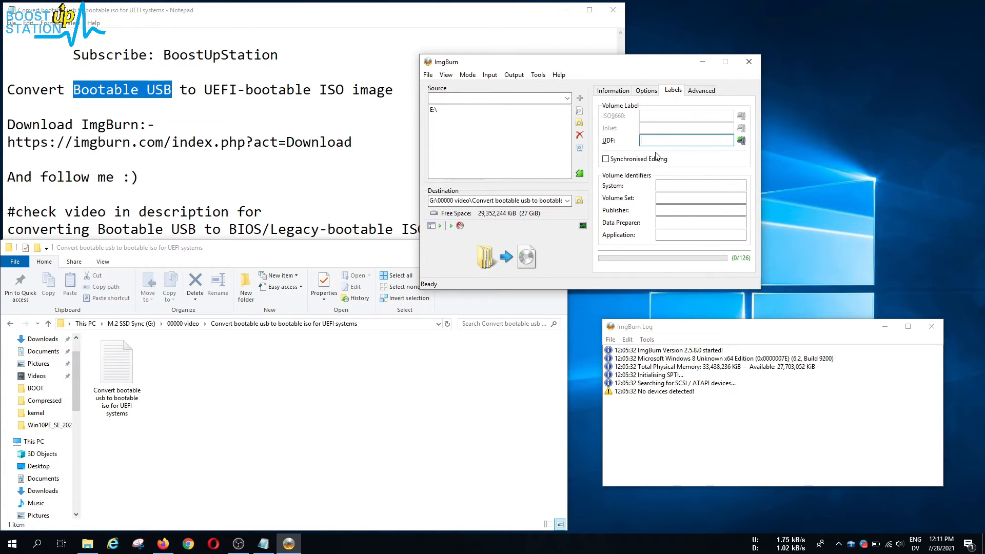
{"action": "left_click", "coordinate": [702, 90]}
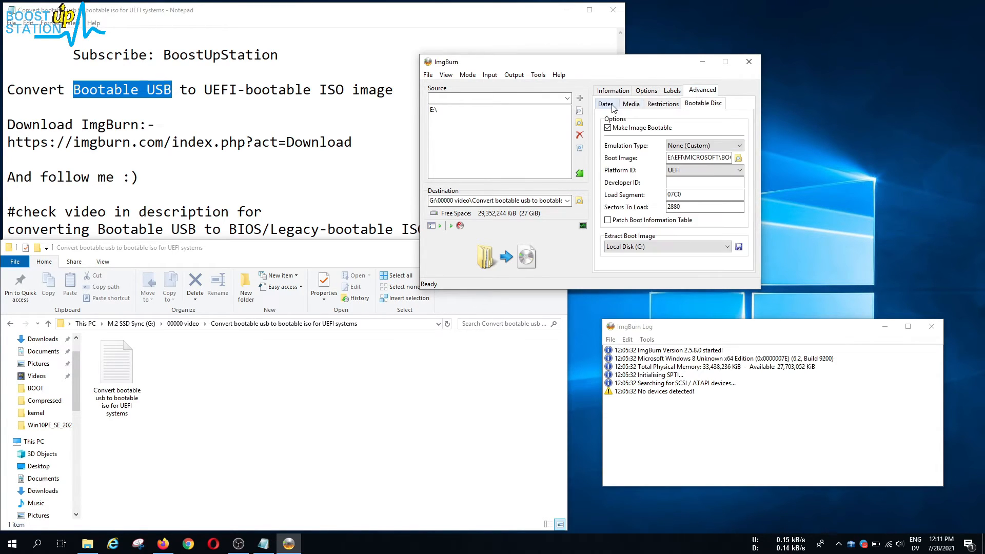
{"action": "left_click", "coordinate": [662, 103]}
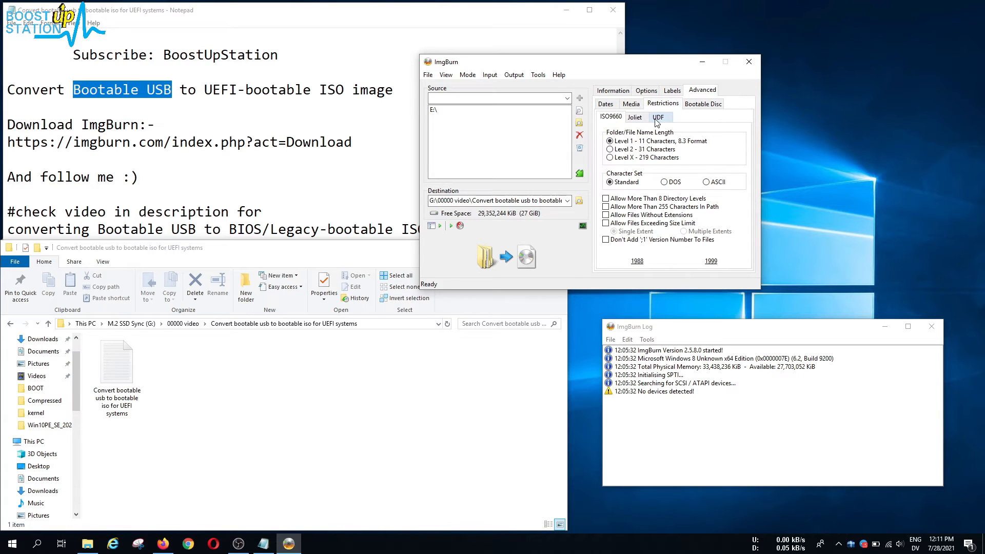
{"action": "left_click", "coordinate": [658, 117]}
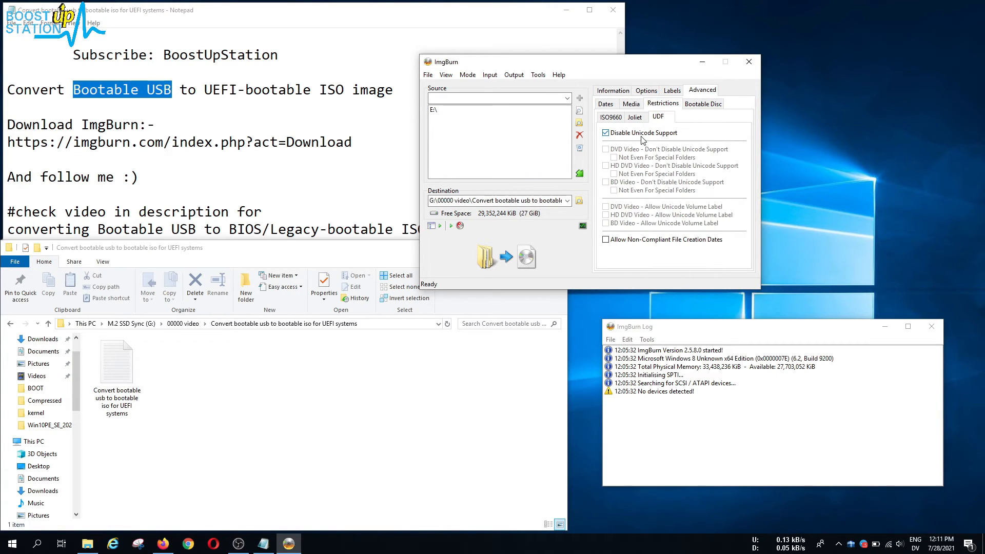
{"action": "left_click", "coordinate": [703, 103]}
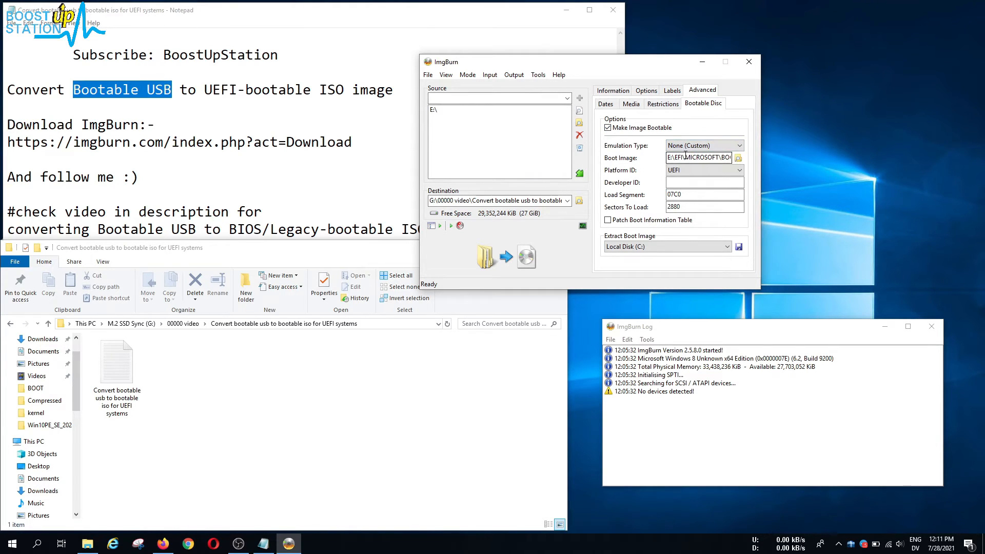
{"action": "left_click", "coordinate": [738, 157]}
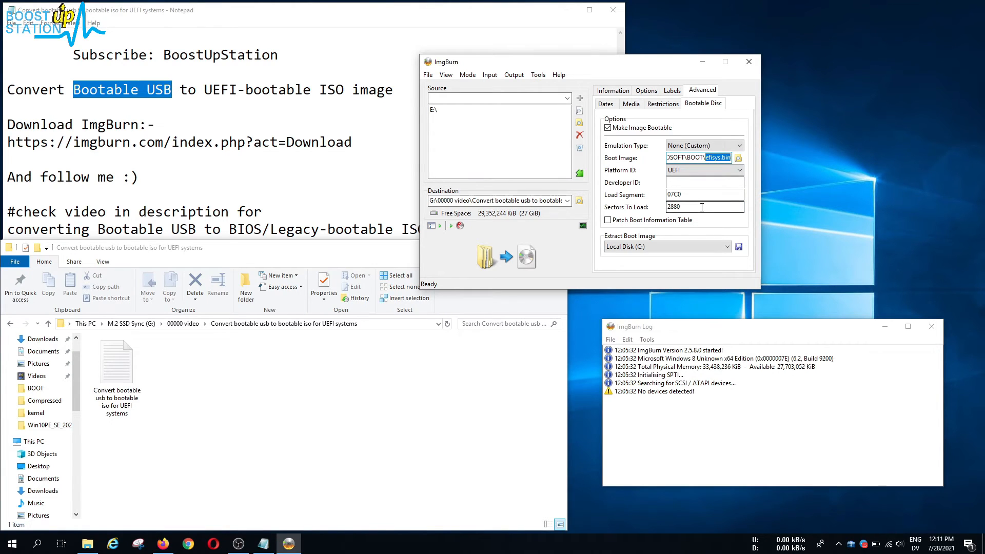
{"action": "triple_click", "coordinate": [703, 207]}
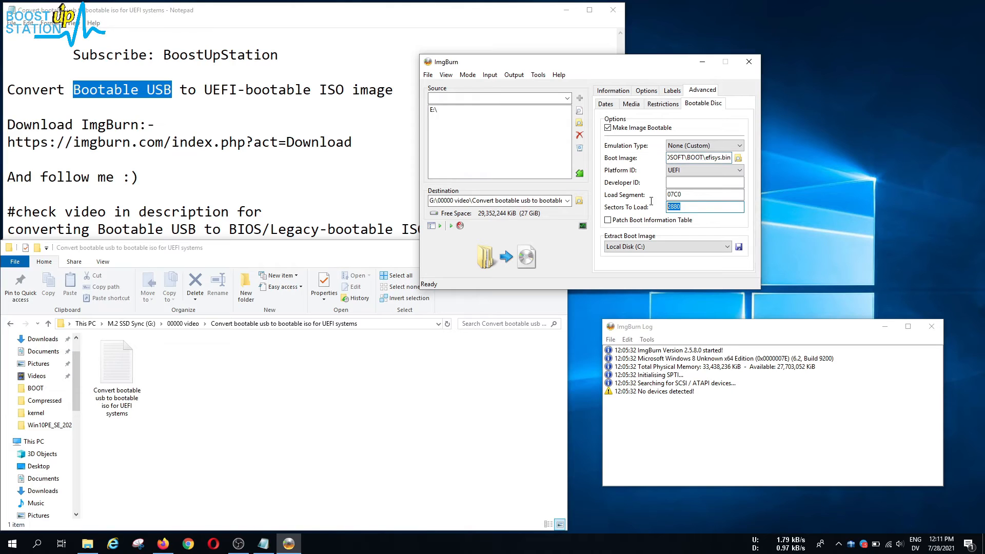
{"action": "mouse_move", "coordinate": [689, 209]}
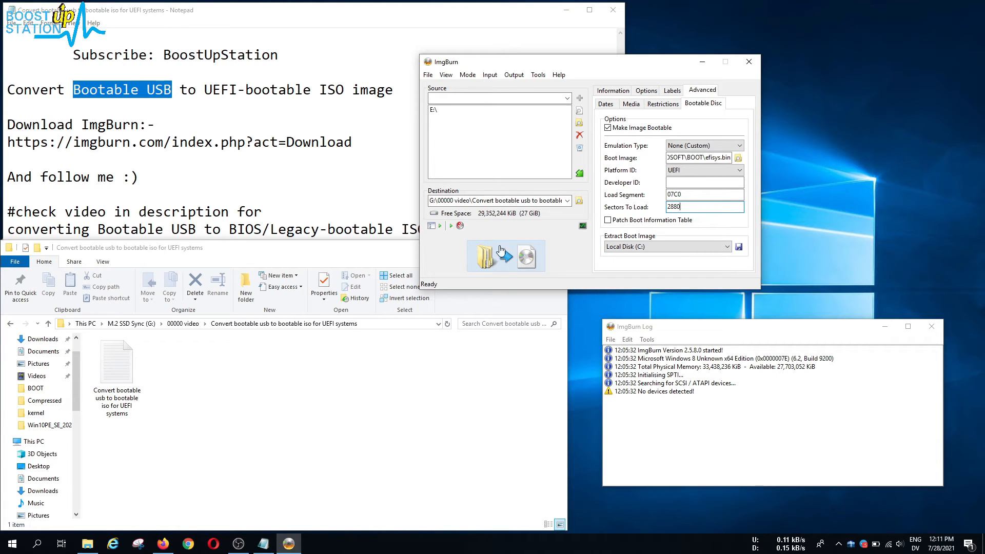
{"action": "mouse_move", "coordinate": [498, 254]}
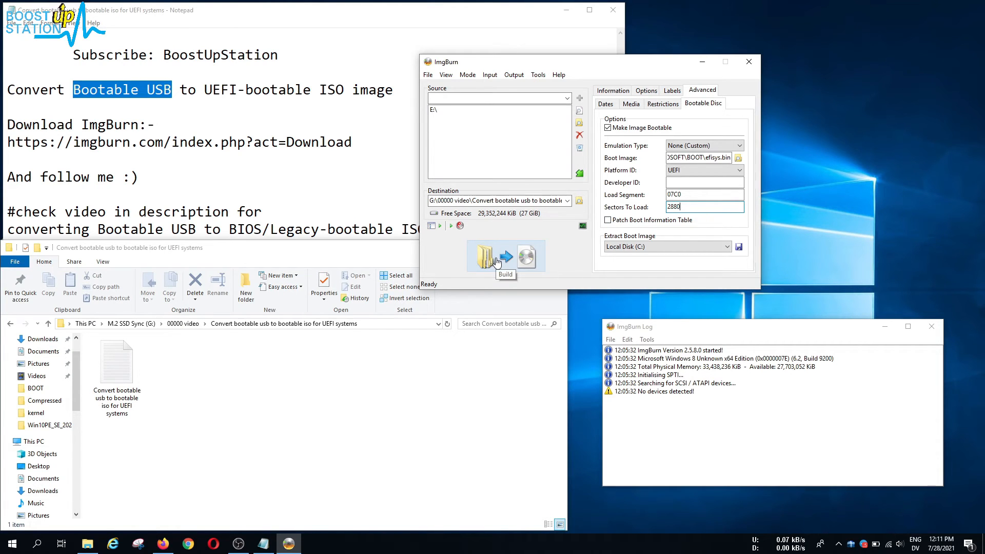
Step: Build the ISO, accepting volume label PARAGON_HDD_MANAGER_BOOTABLE_ISO_FILE
{"action": "left_click", "coordinate": [505, 256]}
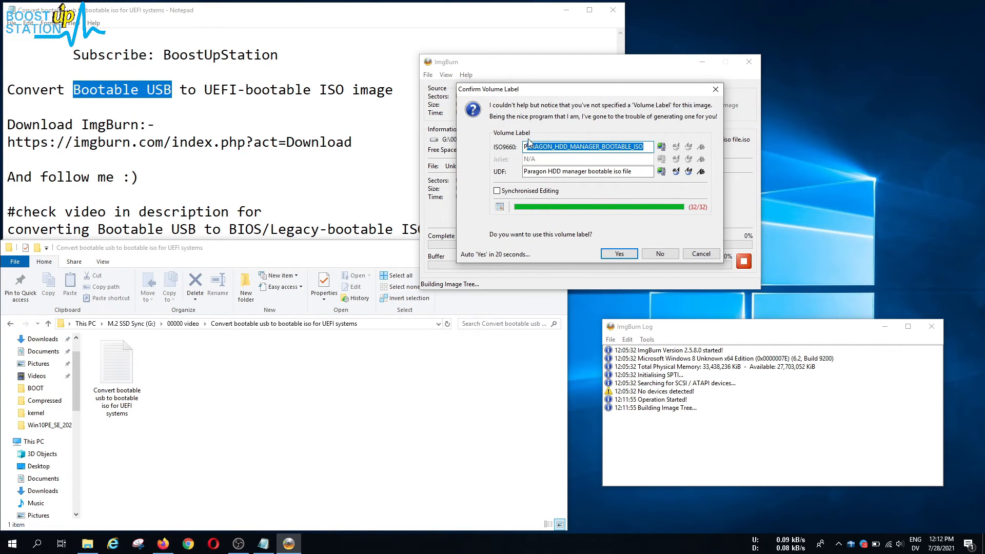
{"action": "left_click", "coordinate": [584, 146]}
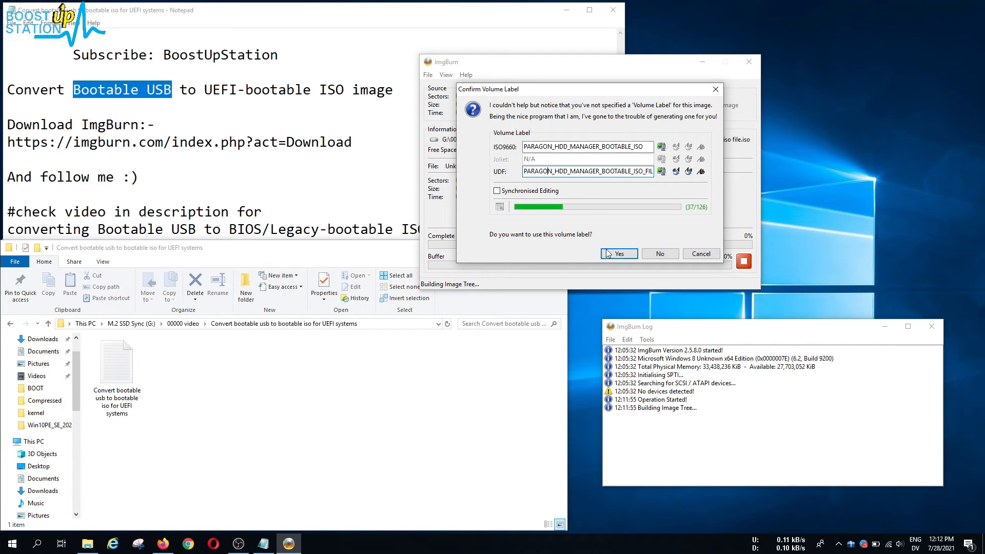
{"action": "left_click", "coordinate": [618, 254]}
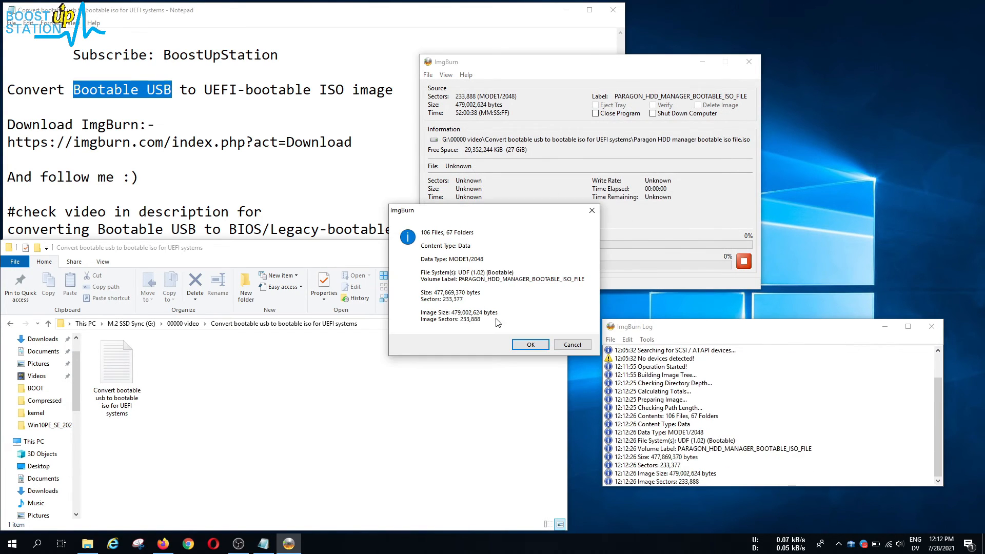
Step: Confirm the image summary, then close ImgBurn and its Log window after the build
{"action": "left_click", "coordinate": [529, 345]}
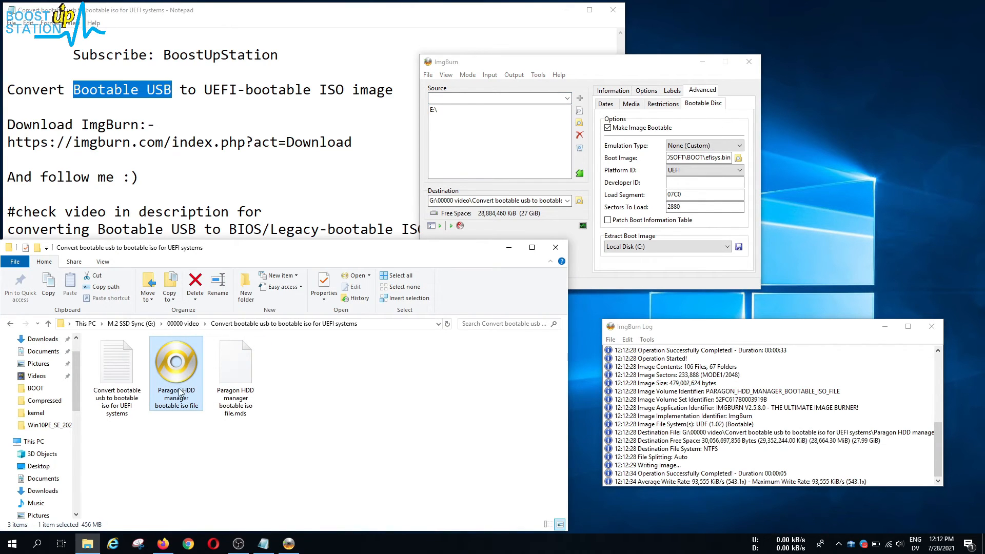
{"action": "mouse_move", "coordinate": [176, 364]}
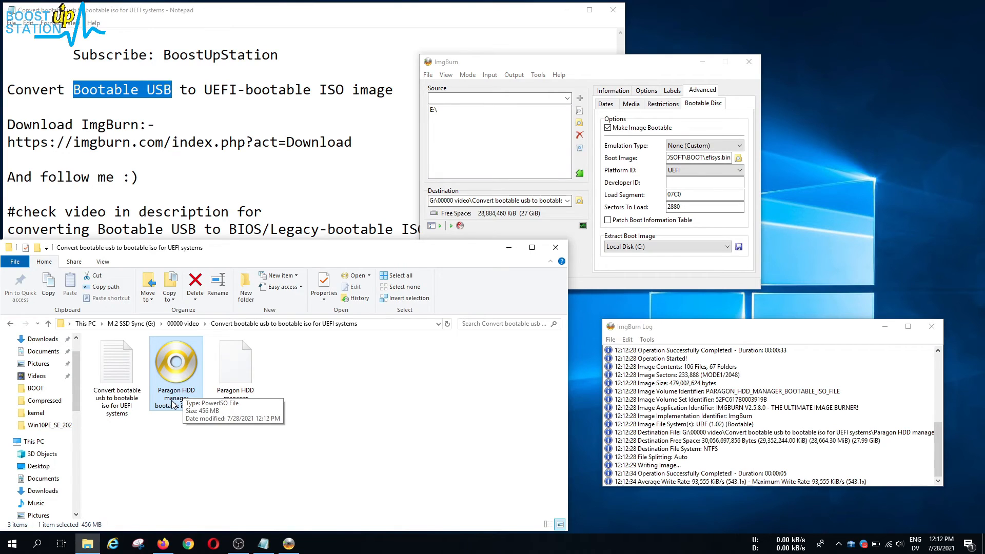
{"action": "mouse_move", "coordinate": [176, 459]}
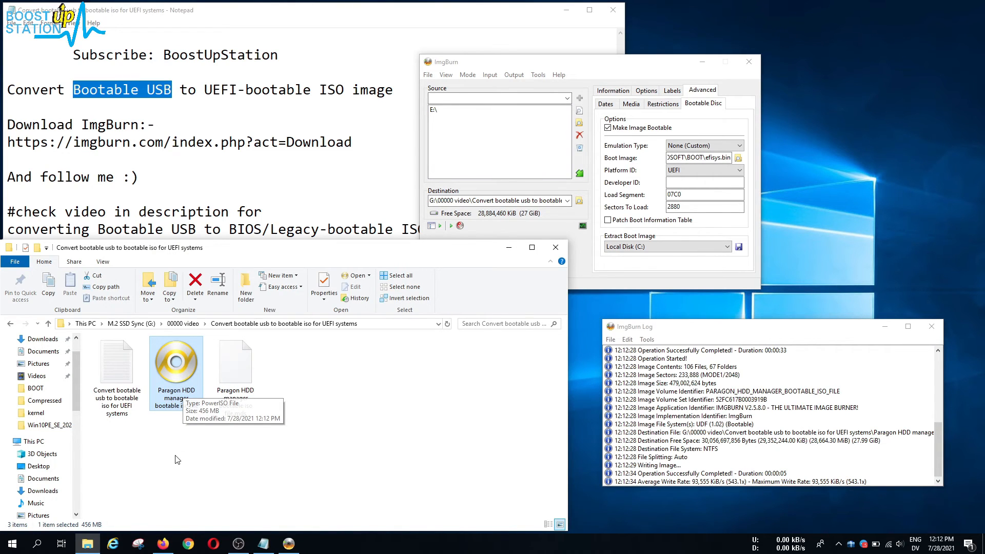
{"action": "left_click", "coordinate": [748, 61]}
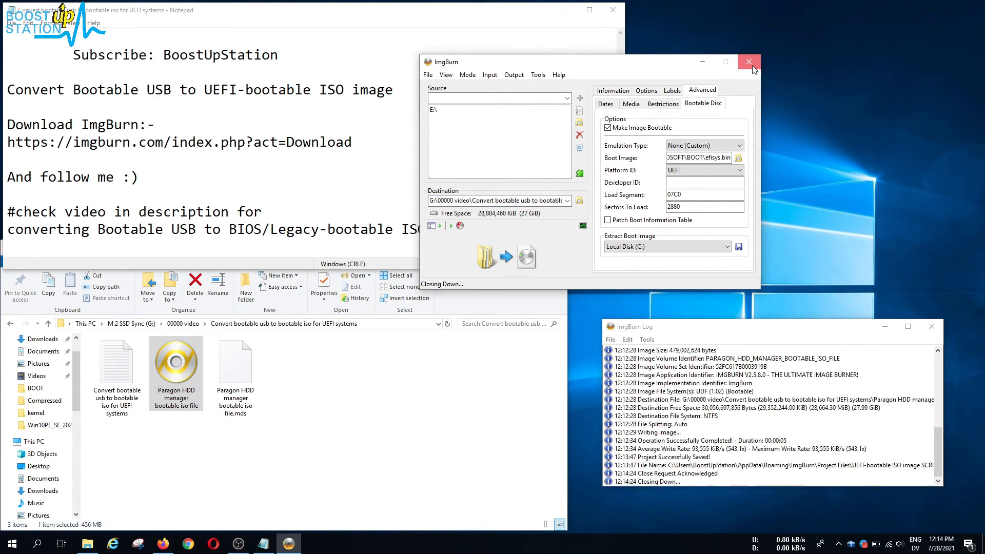
{"action": "left_click", "coordinate": [748, 62]}
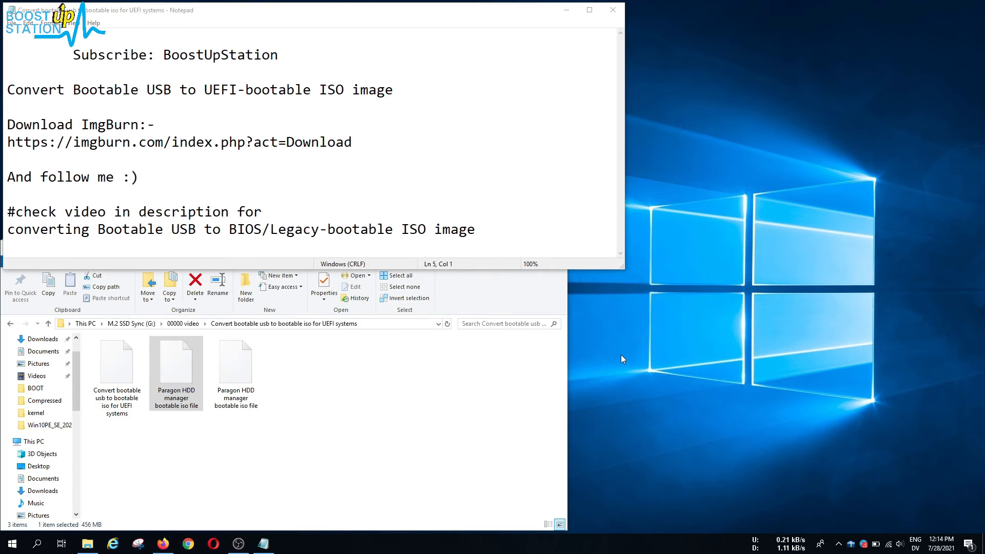
{"action": "mouse_move", "coordinate": [192, 424]}
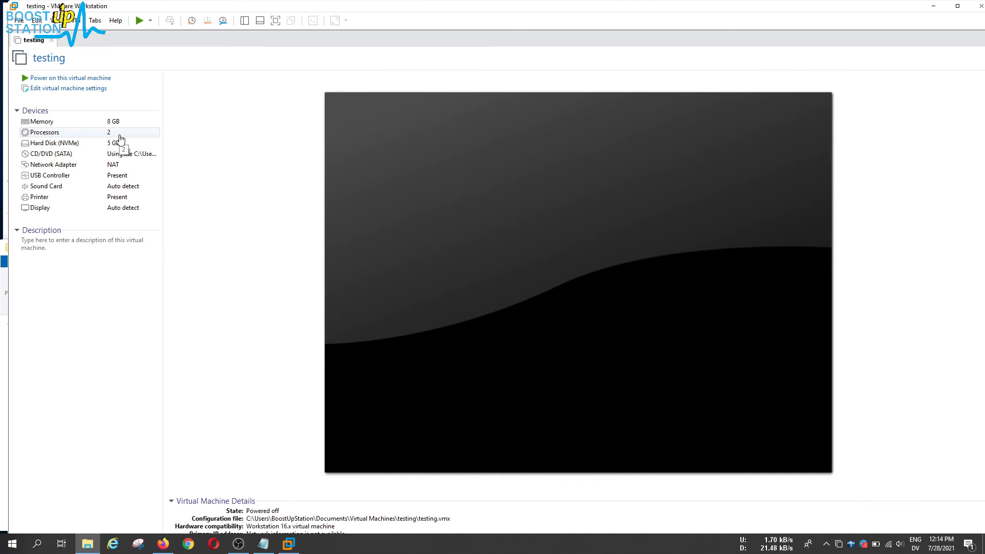
{"action": "mouse_move", "coordinate": [43, 62]}
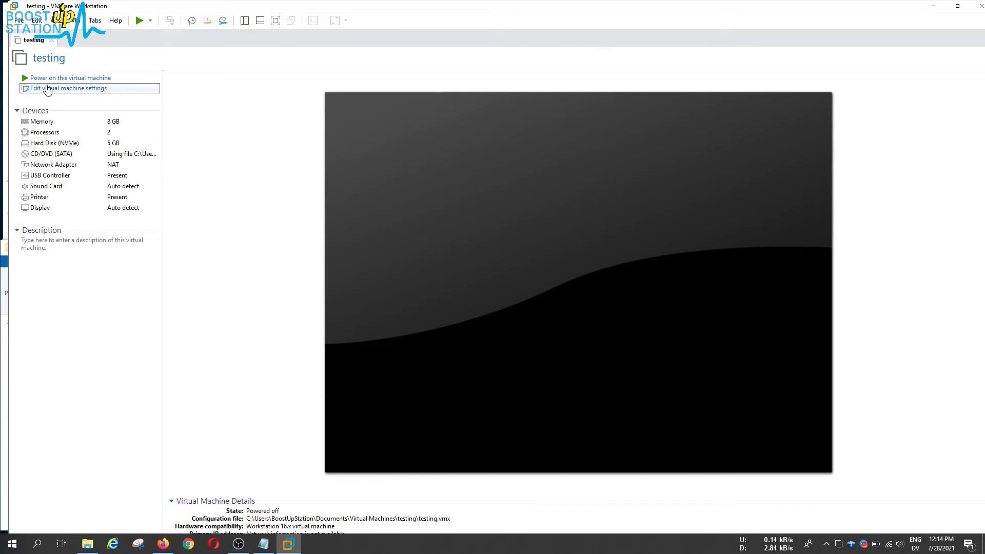
Step: Load the Paragon HDD manager bootable ISO into the testing VM's CD/DVD drive
{"action": "left_click", "coordinate": [68, 88]}
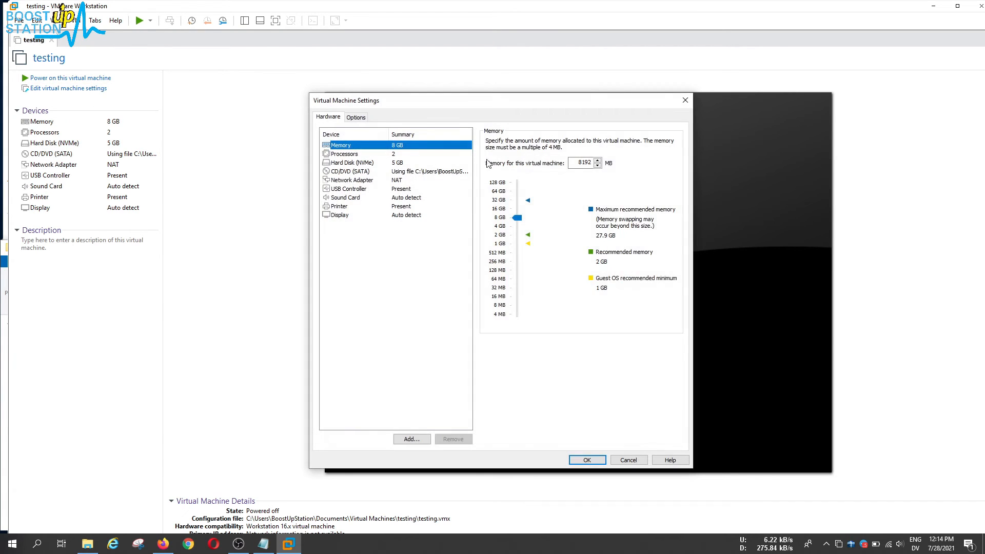
{"action": "left_click", "coordinate": [350, 171]}
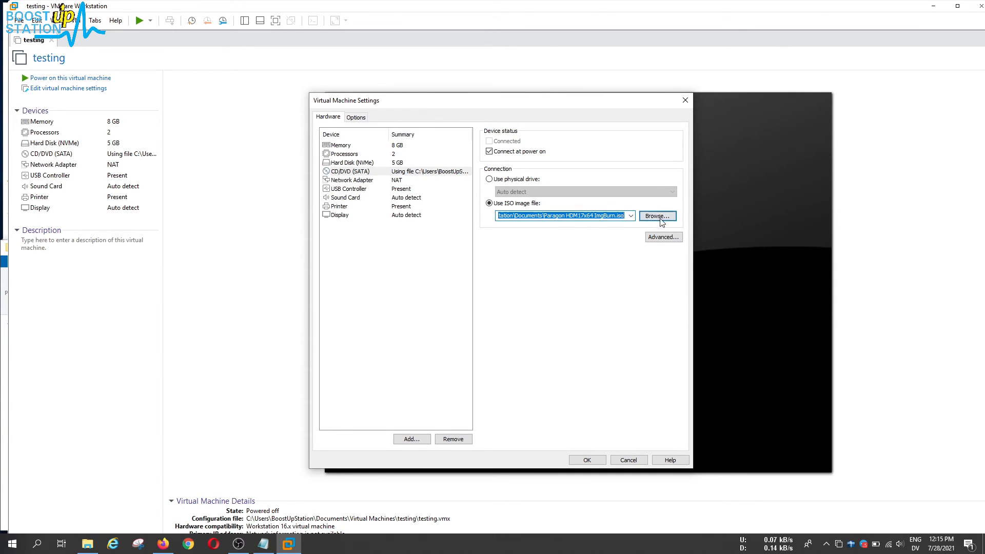
{"action": "left_click", "coordinate": [657, 215]}
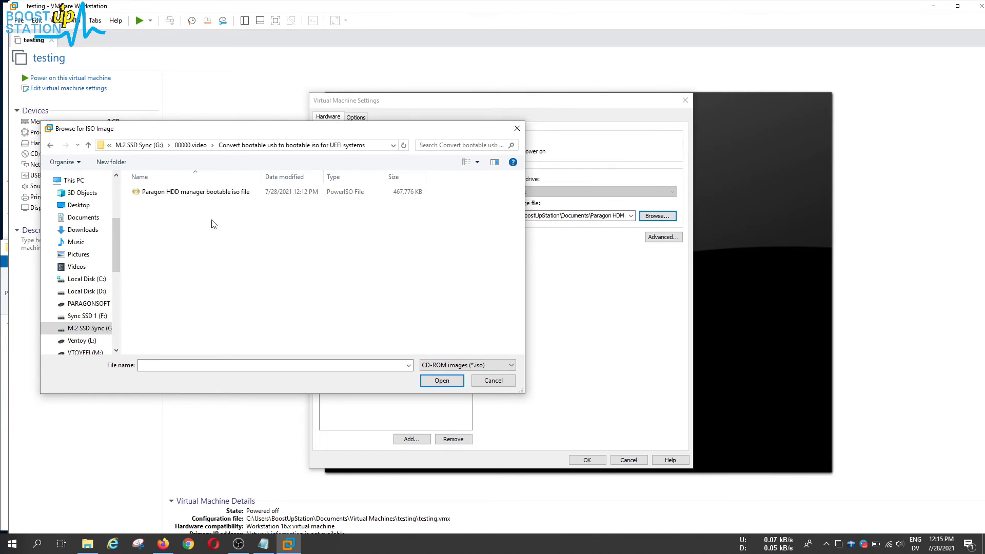
{"action": "mouse_move", "coordinate": [220, 233]}
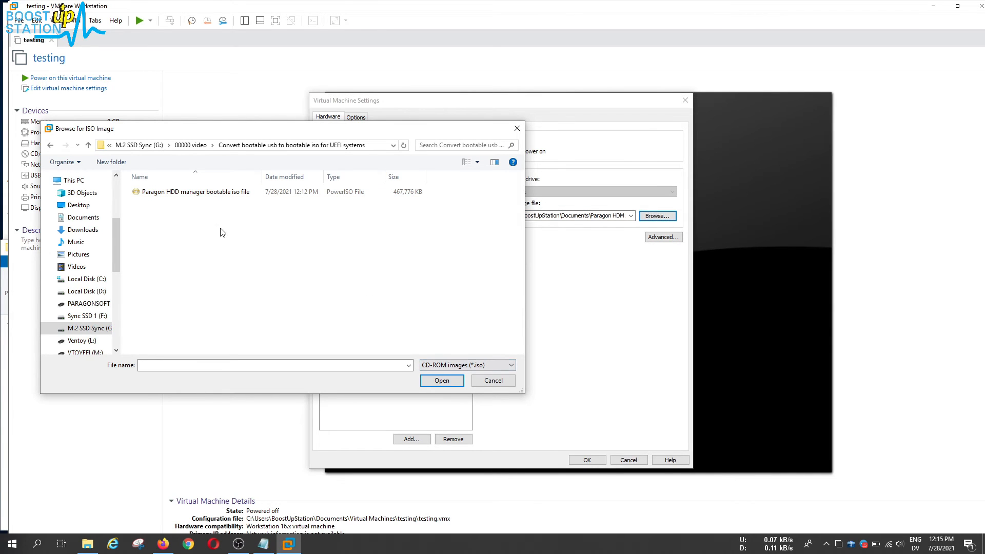
{"action": "left_click", "coordinate": [196, 192]}
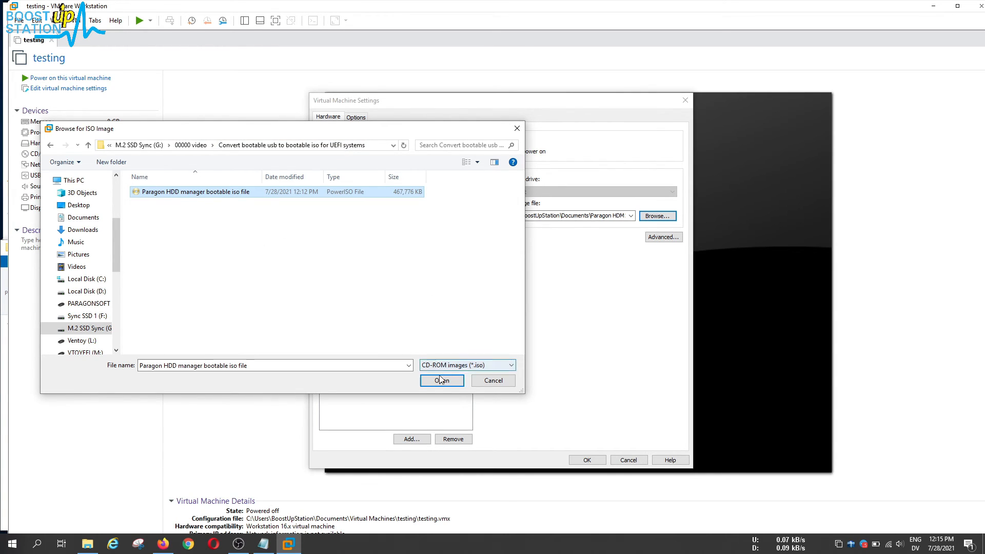
{"action": "left_click", "coordinate": [442, 380]}
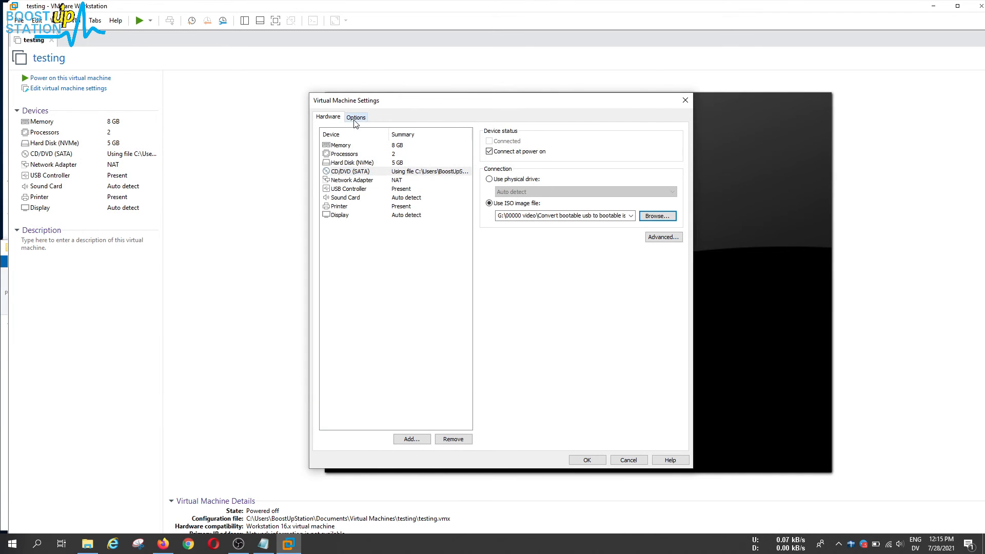
Step: Confirm UEFI firmware under Options > Advanced and save the VM settings
{"action": "left_click", "coordinate": [356, 117]}
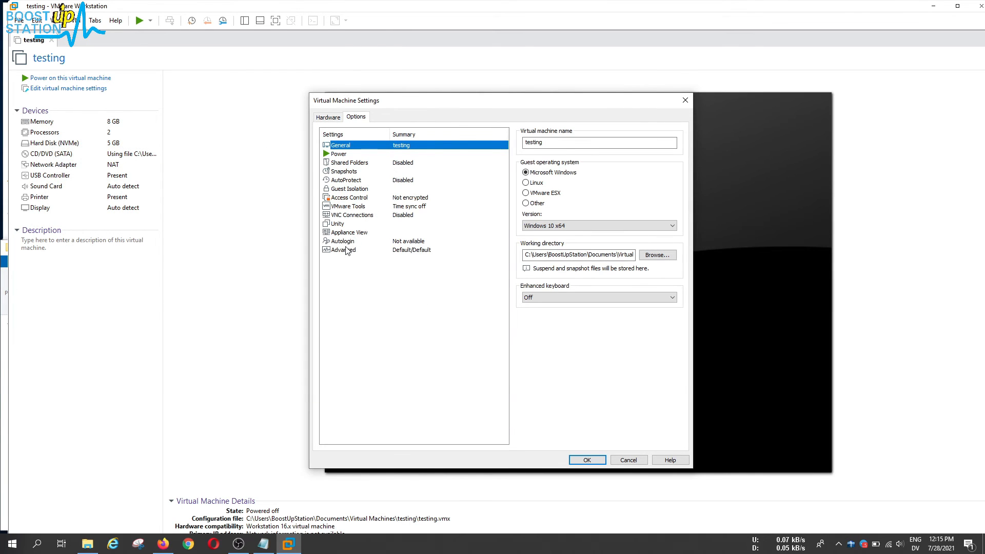
{"action": "left_click", "coordinate": [344, 250]}
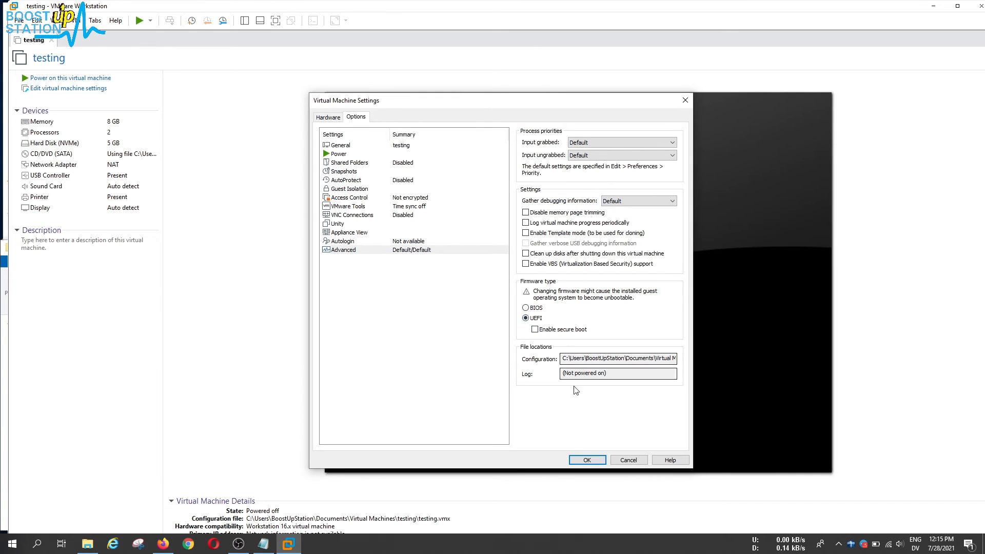
{"action": "left_click", "coordinate": [586, 460]}
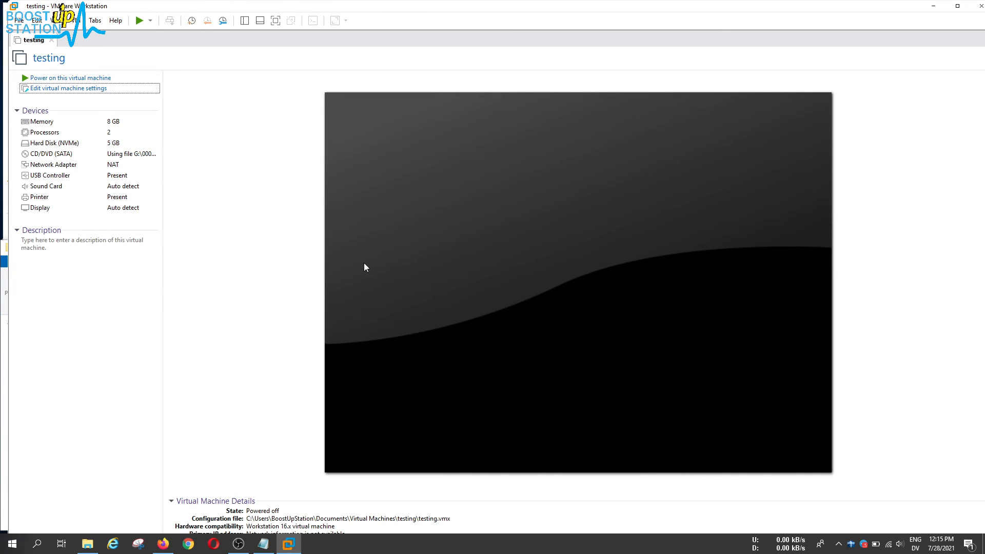
{"action": "mouse_move", "coordinate": [207, 255]}
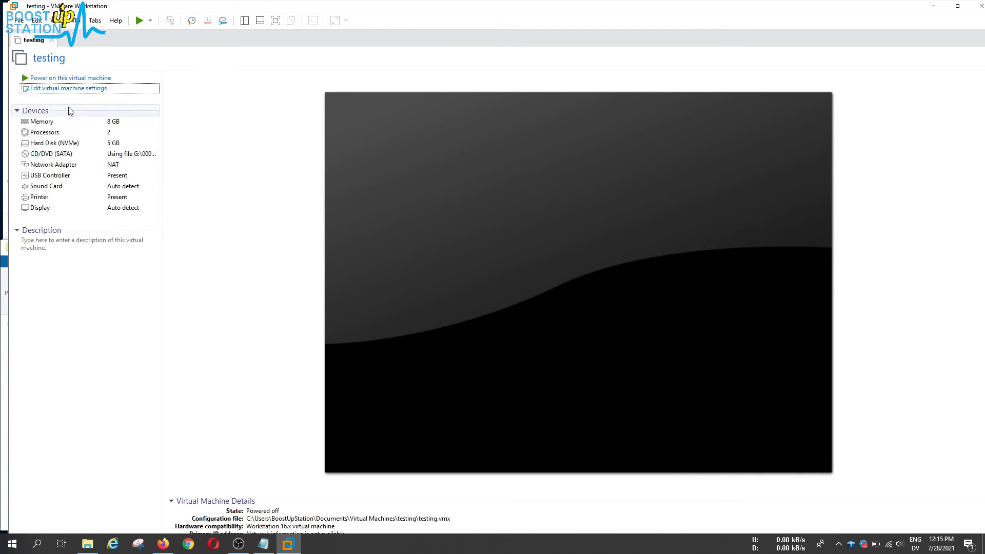
{"action": "mouse_move", "coordinate": [70, 85]}
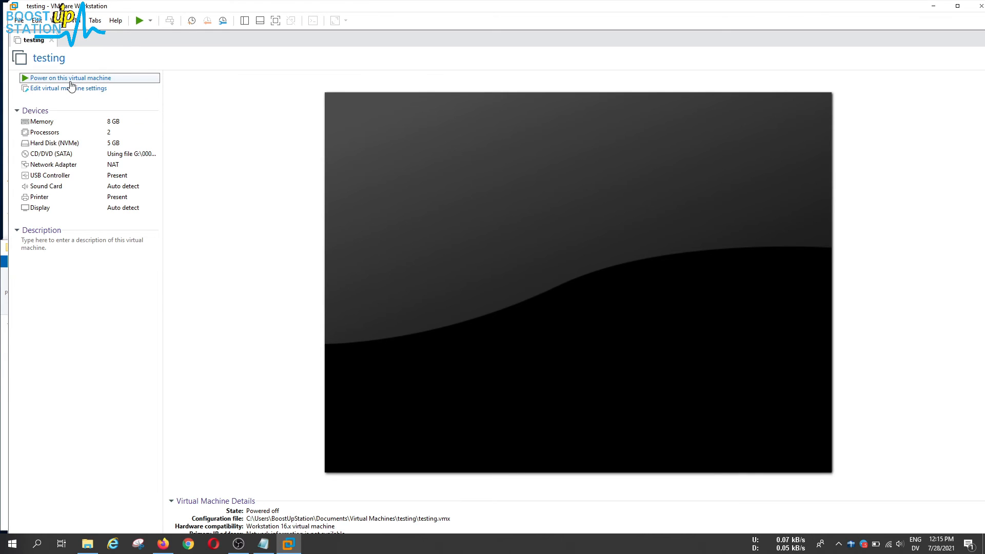
Step: Power on the testing VM and maximize it to watch the Paragon ISO boot
{"action": "left_click", "coordinate": [71, 77]}
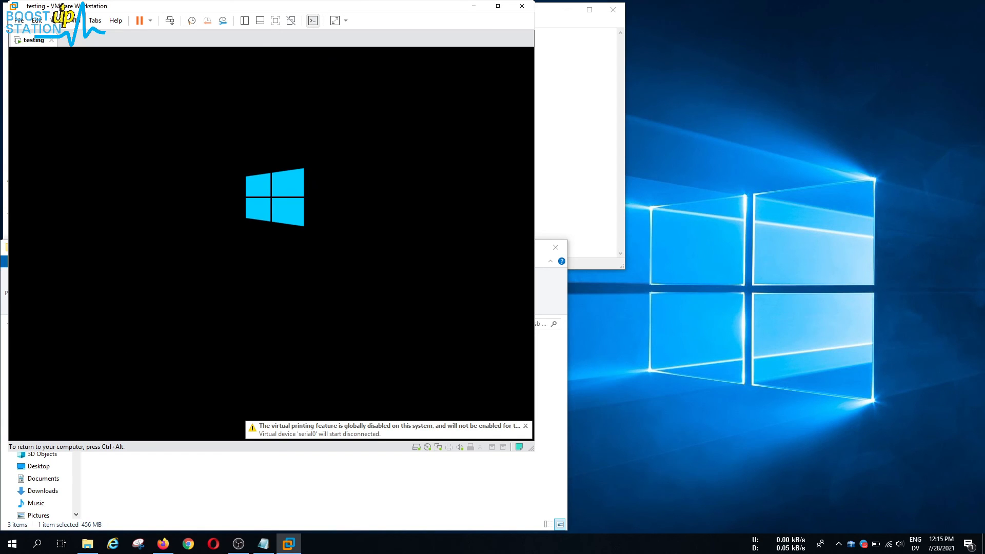
{"action": "left_click", "coordinate": [525, 426]}
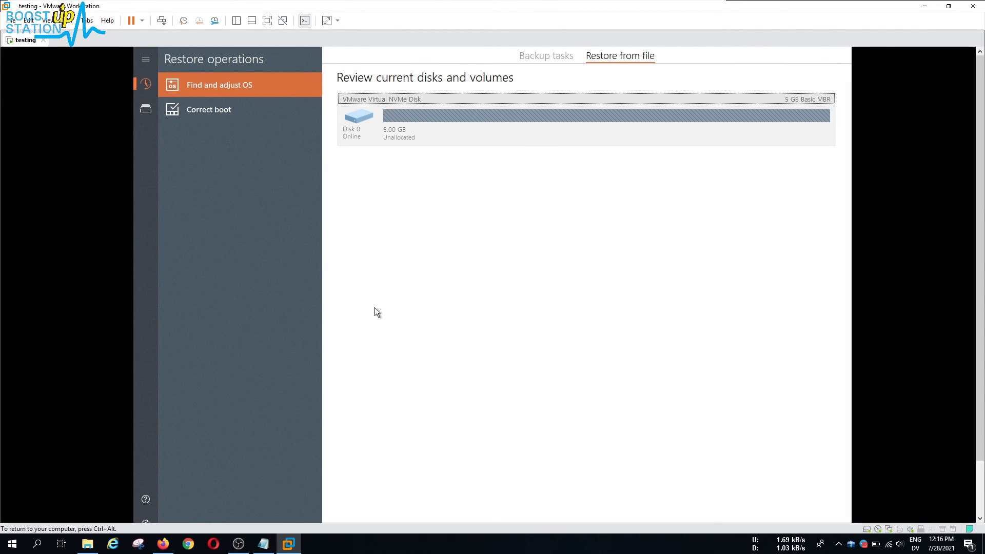
{"action": "mouse_move", "coordinate": [963, 190]}
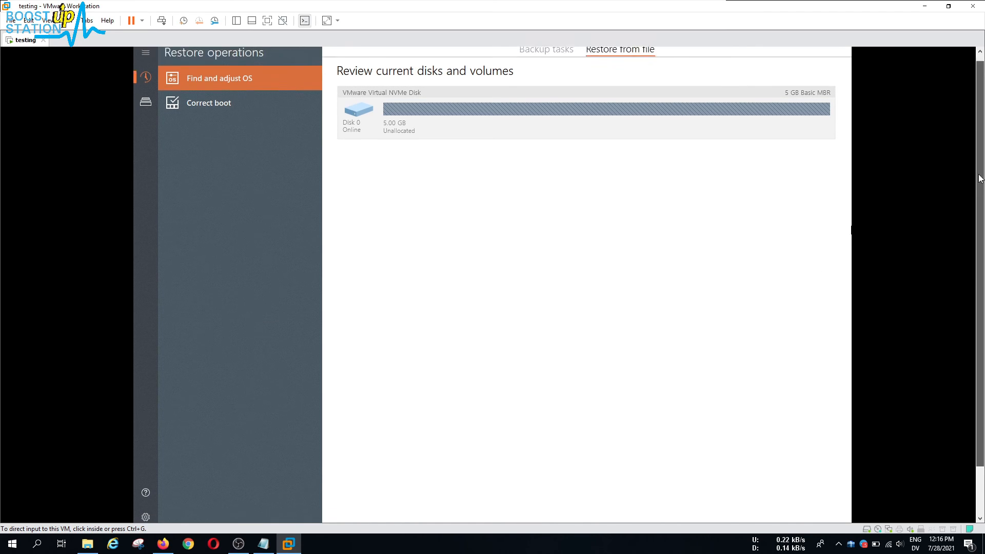
{"action": "scroll", "scroll_direction": "down", "scroll_amount": 3}
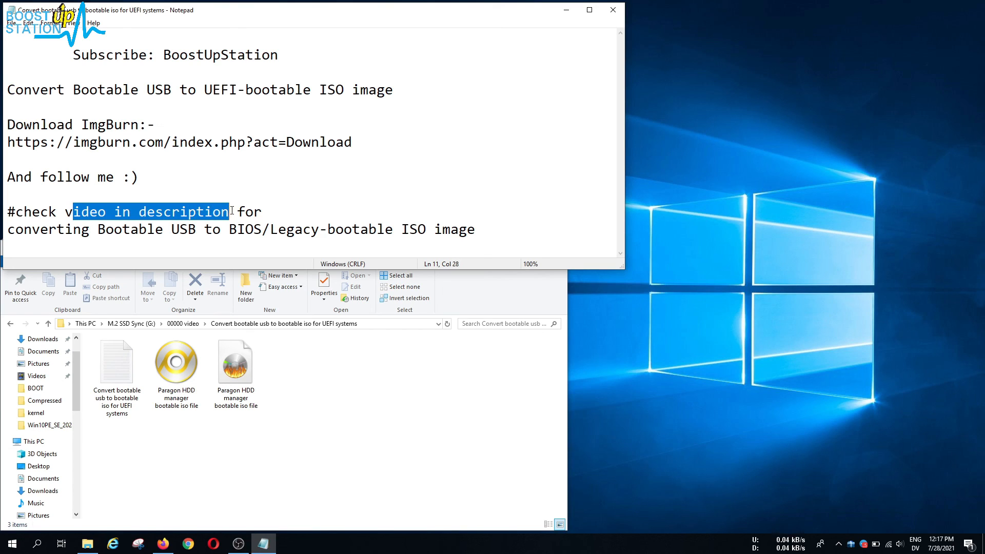
Step: Select the 456 MB Paragon ISO in the output folder
{"action": "left_click", "coordinate": [177, 364]}
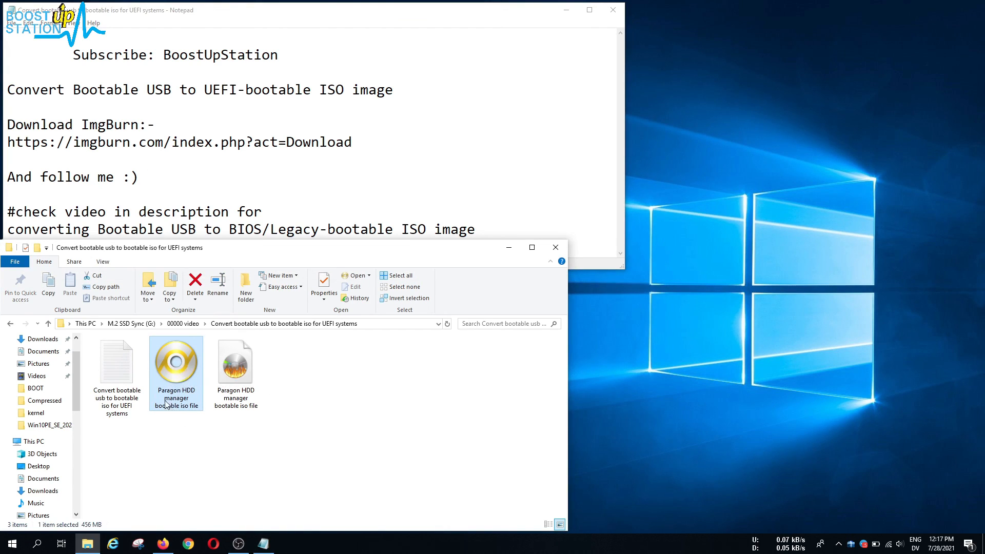
{"action": "mouse_move", "coordinate": [177, 383]}
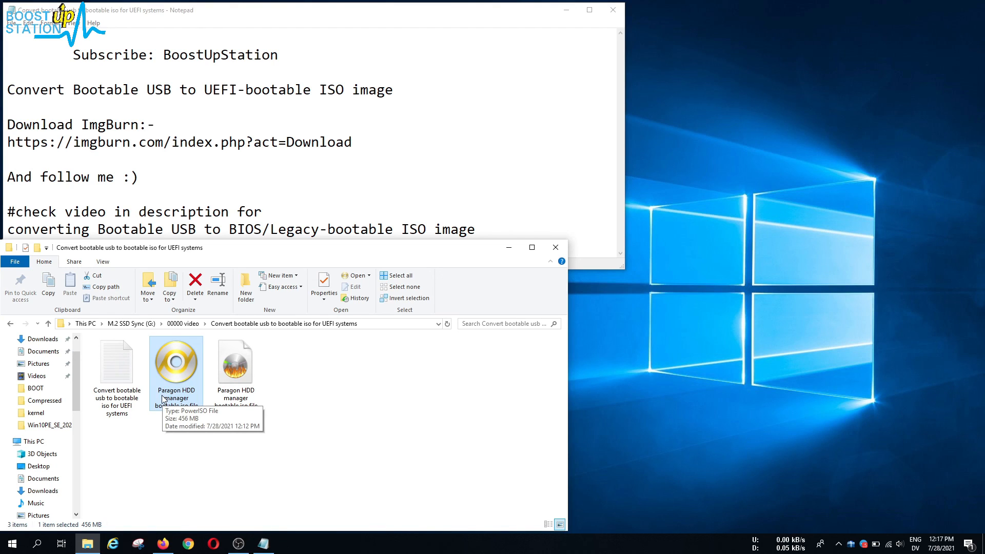